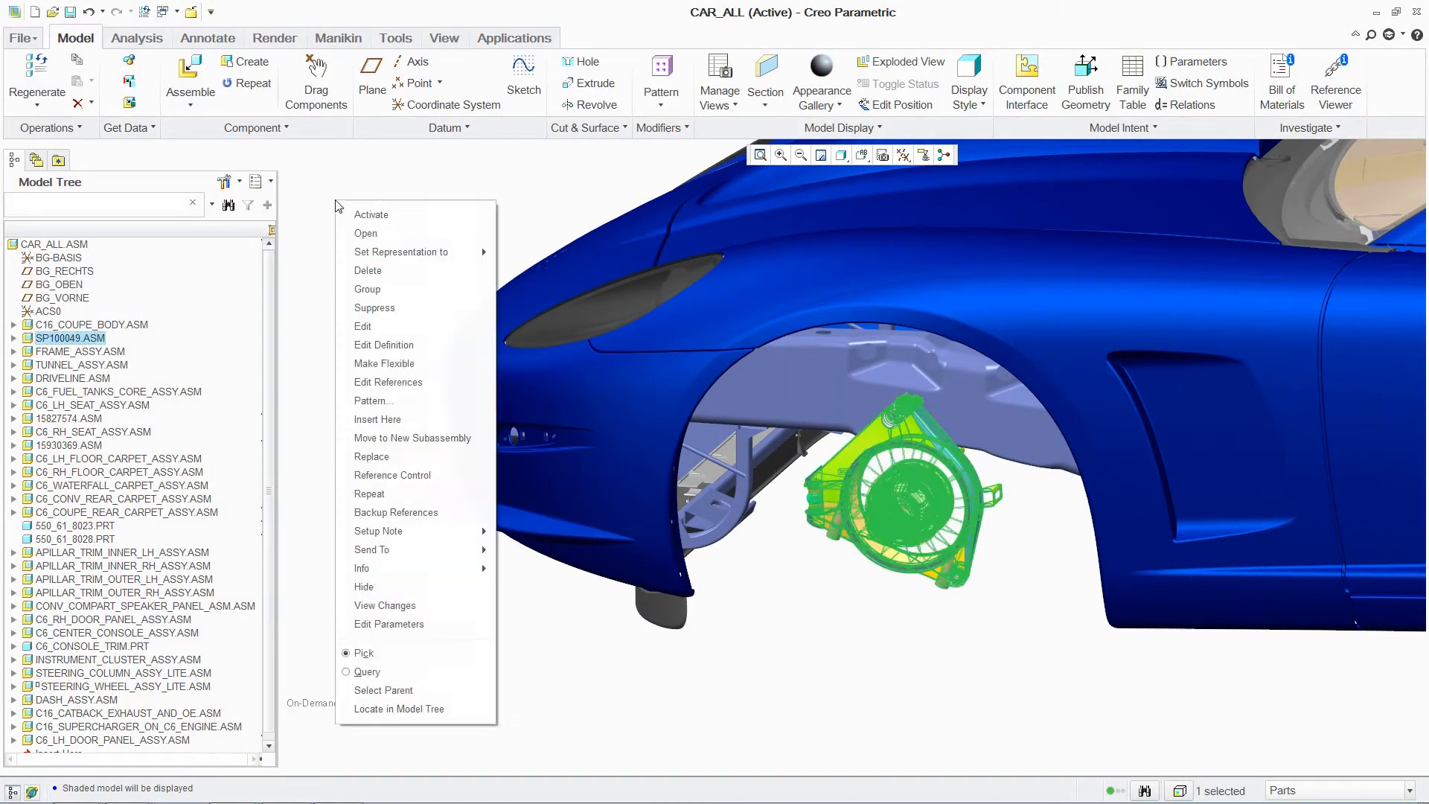
Open the SP100049 subassembly and start placing the SolidWorks brake_system_SW.
click(366, 233)
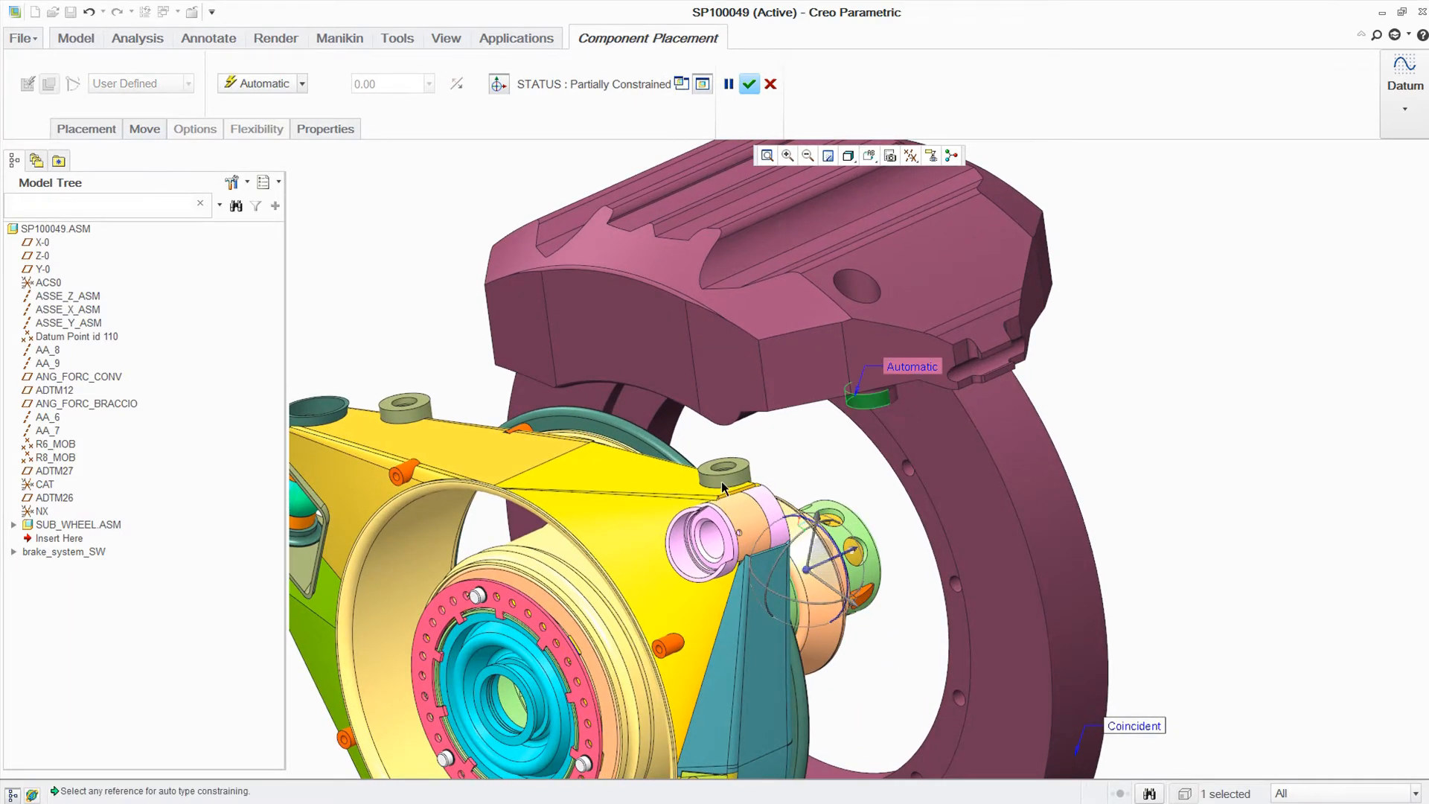
Finish placing the brake system and assemble the CATIA V5 support_CAT product.
click(750, 84)
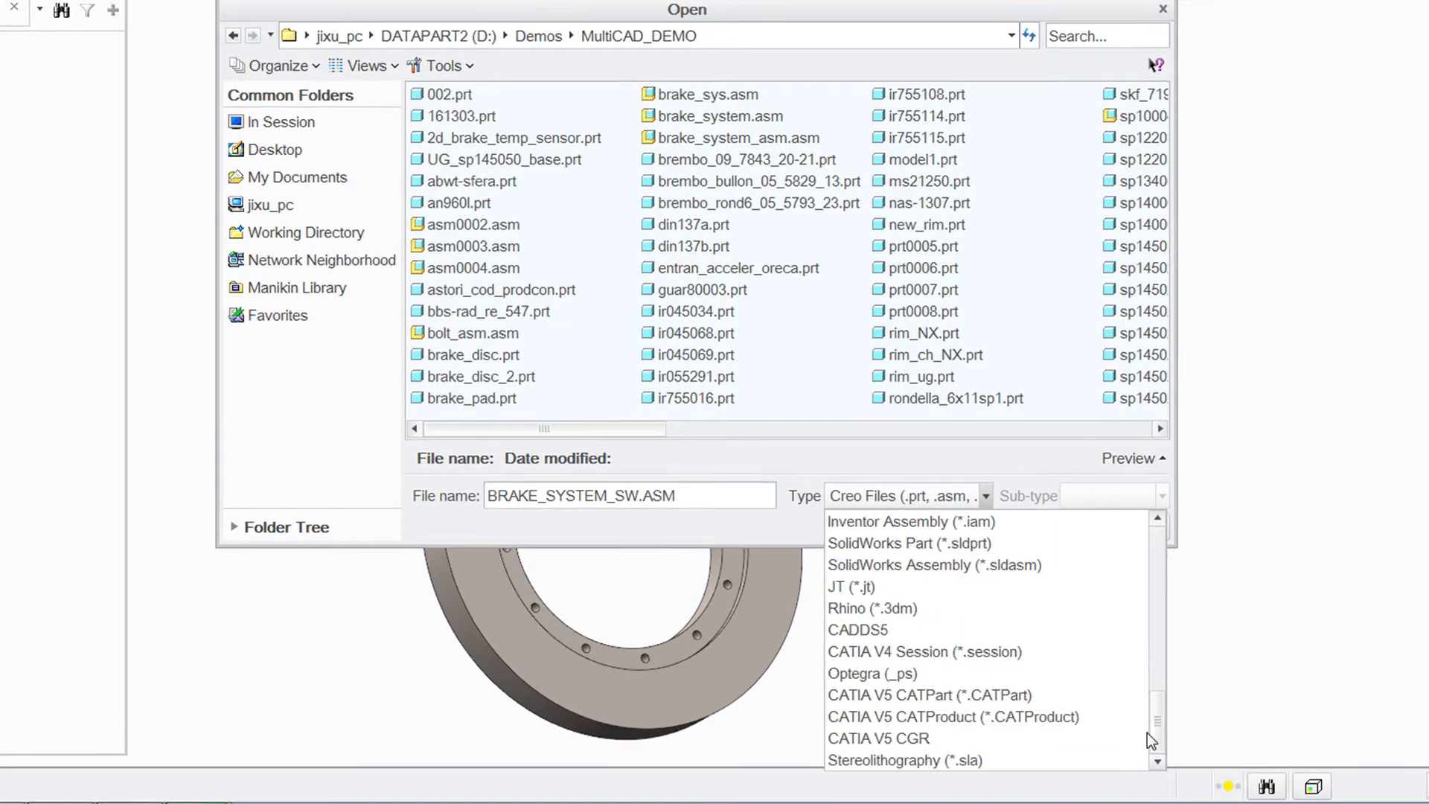
click(953, 716)
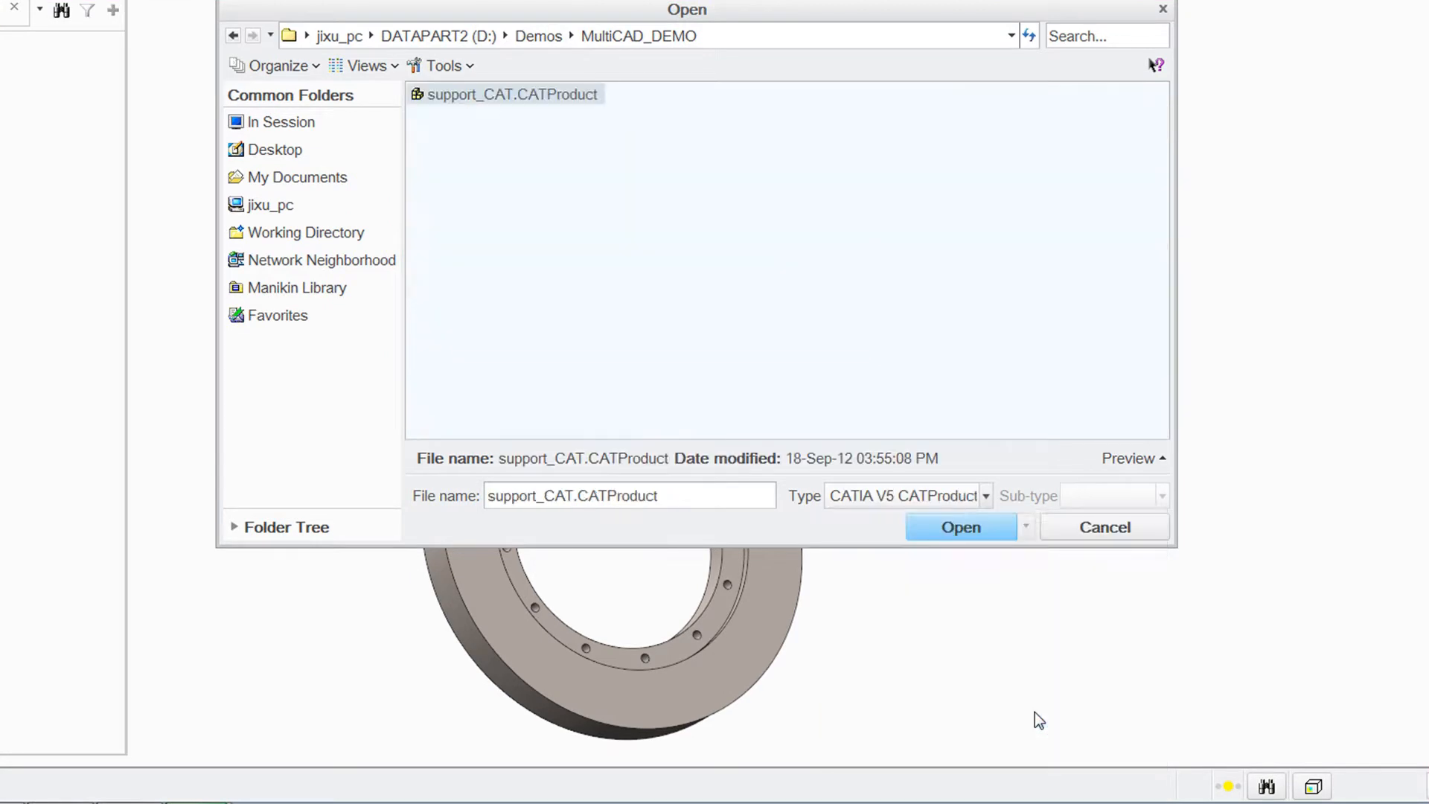
click(959, 527)
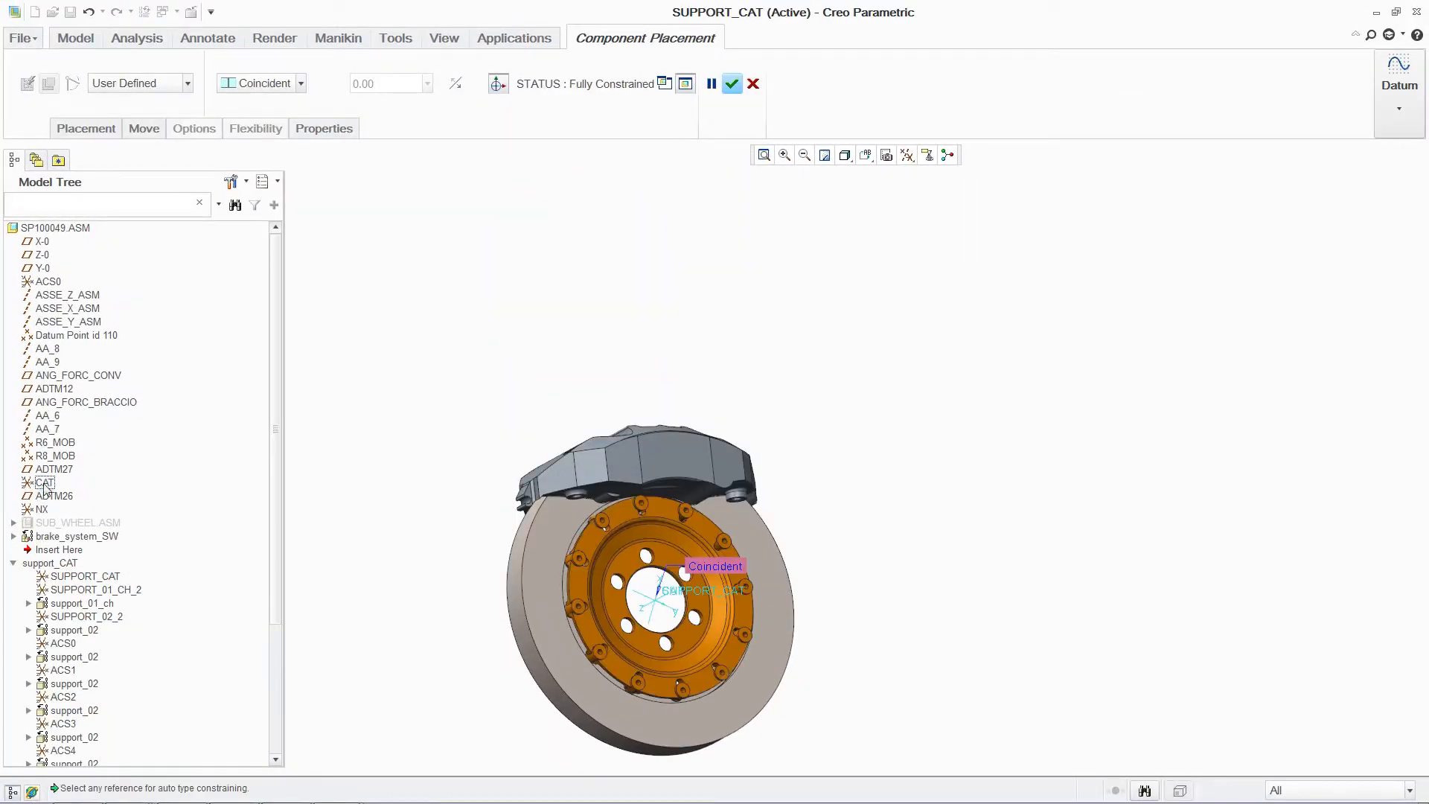
click(731, 82)
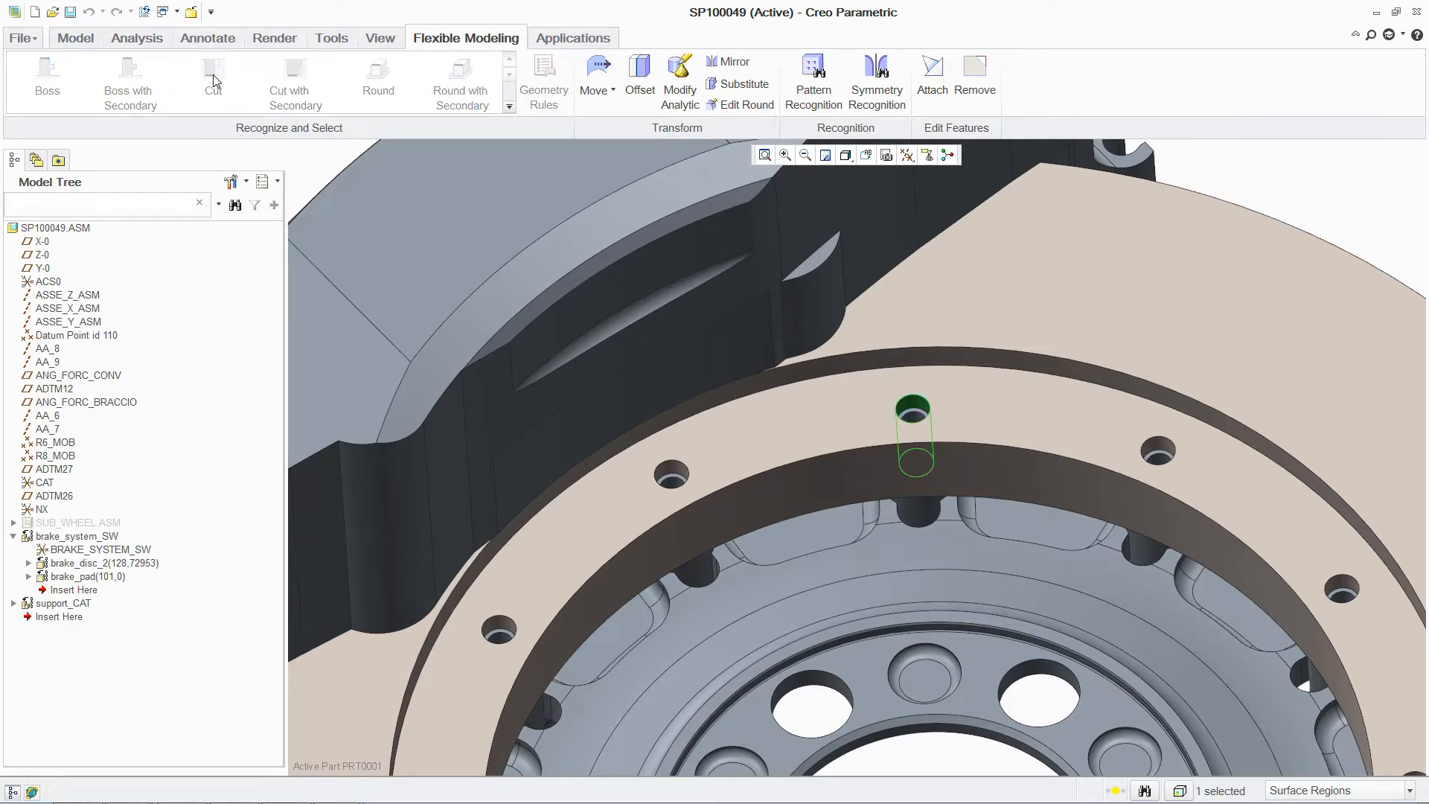
Recognize the disc's twelve holes as a pattern on the disc's plane surface.
click(812, 77)
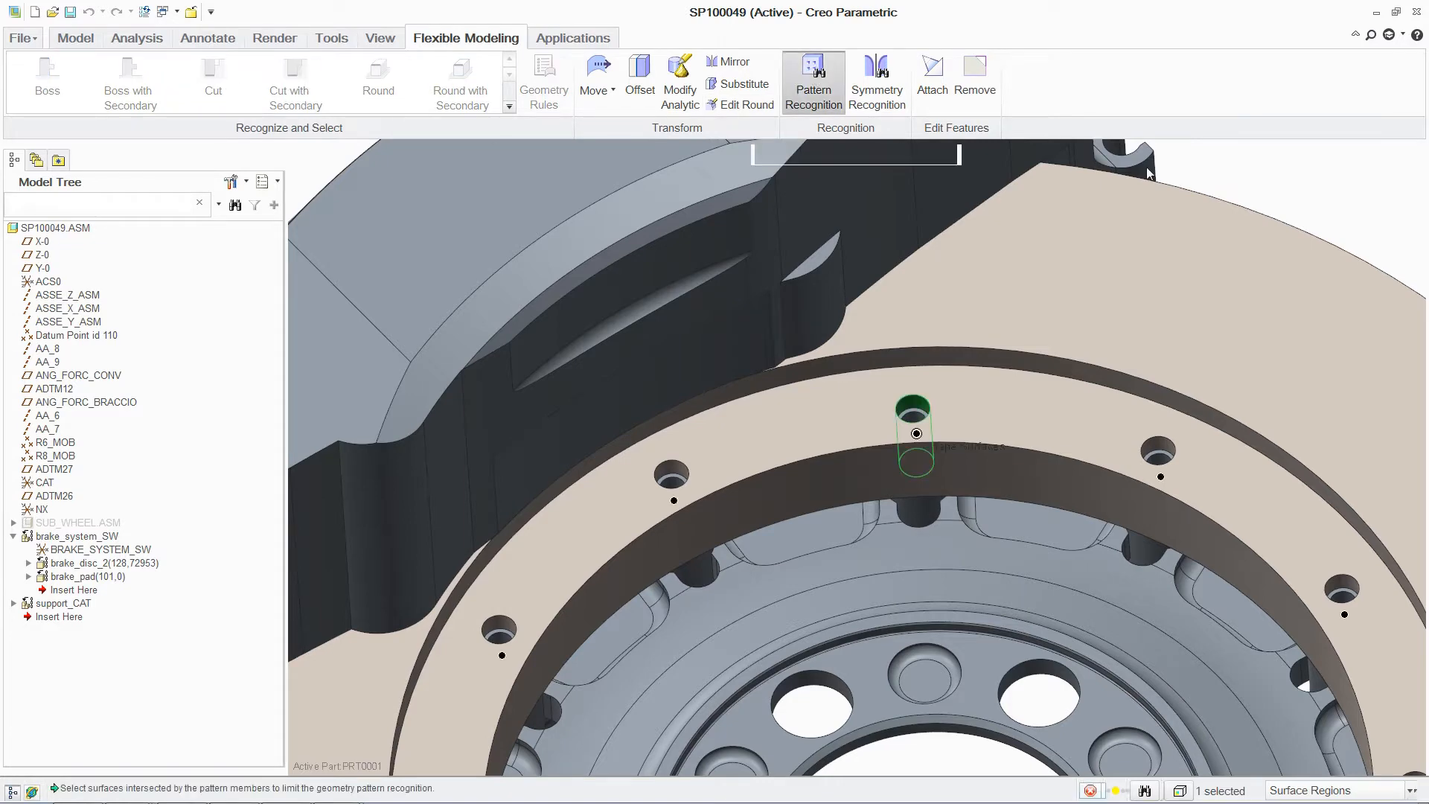
click(812, 82)
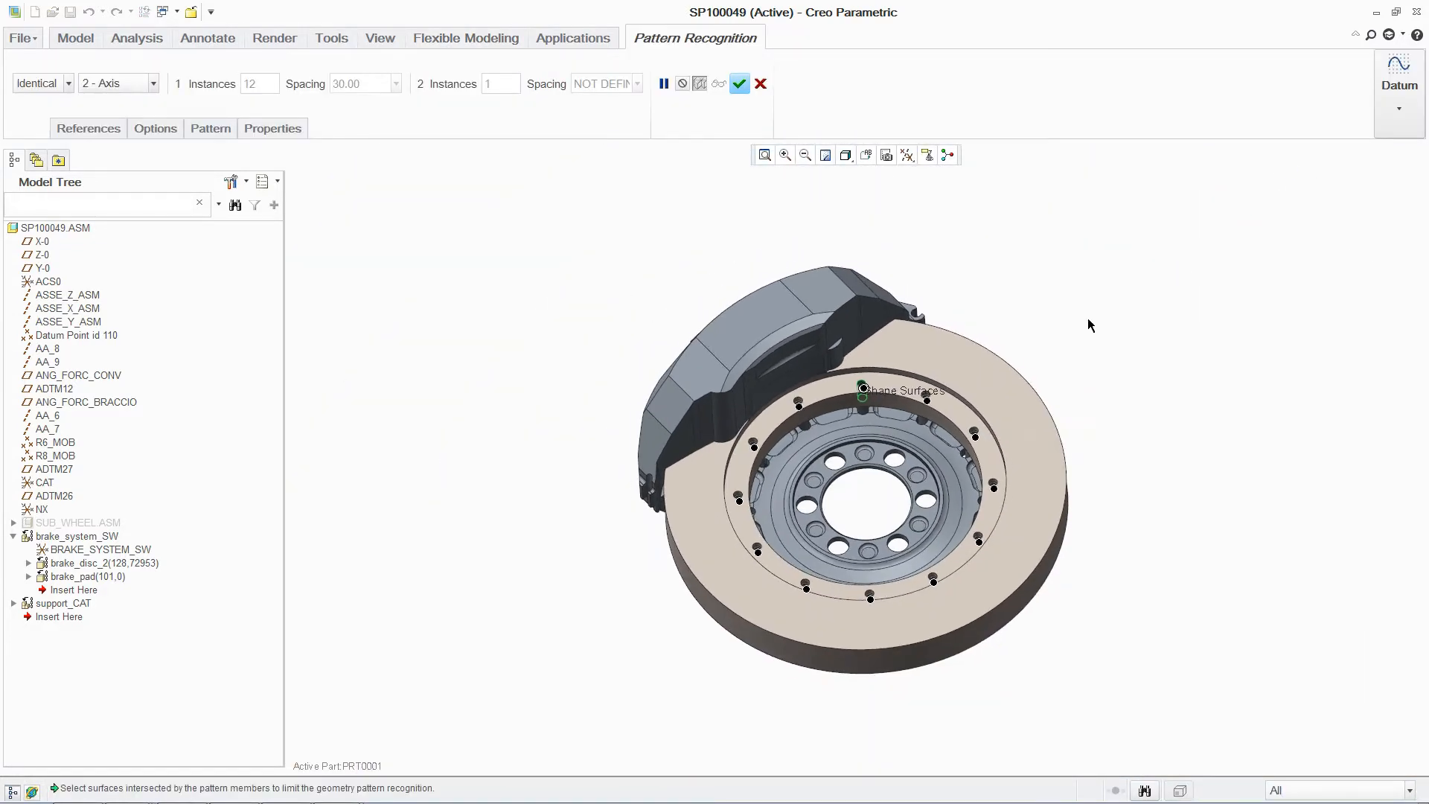
click(739, 83)
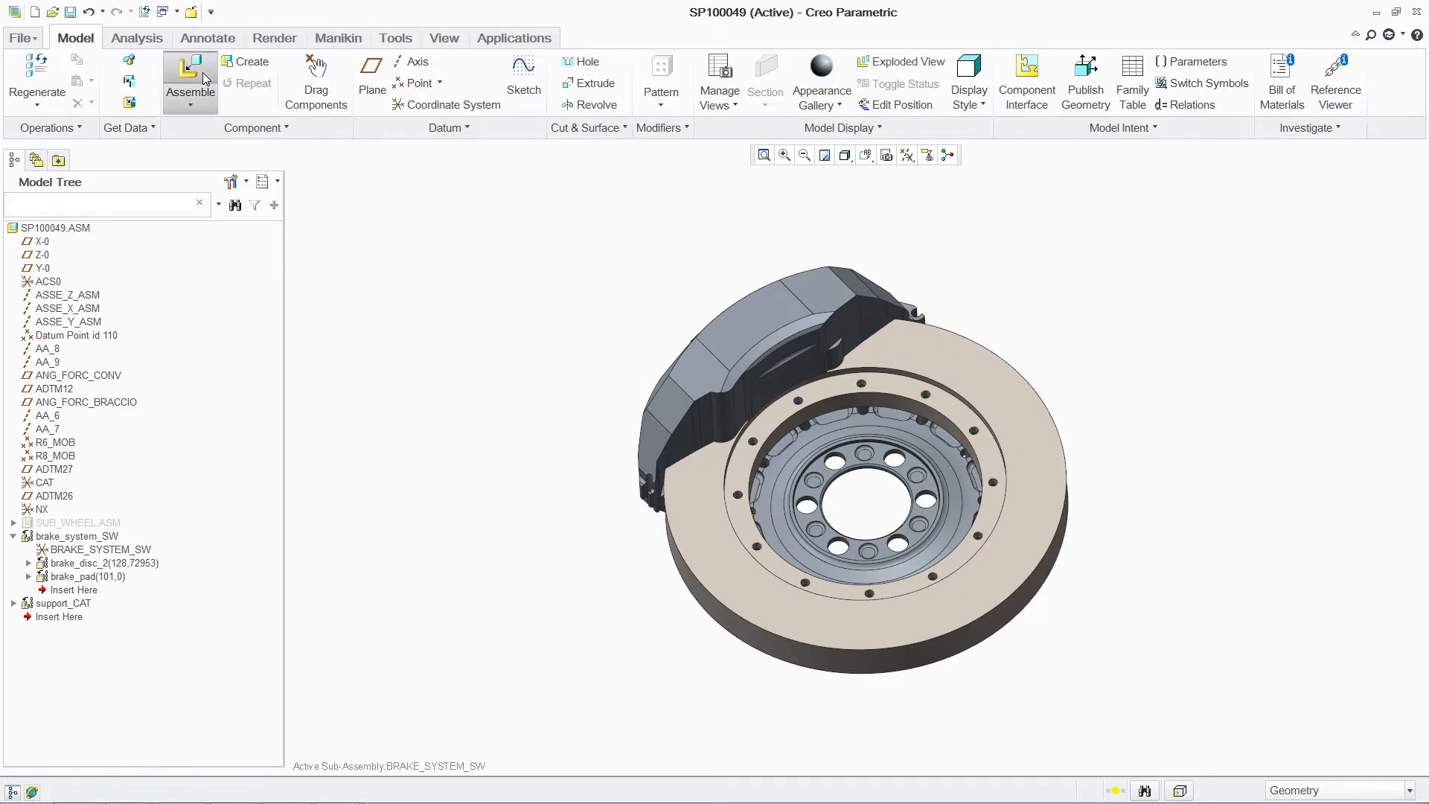
Place bolt.asm in a disc hole, pattern it to all twelve holes, and update the disc.
click(189, 81)
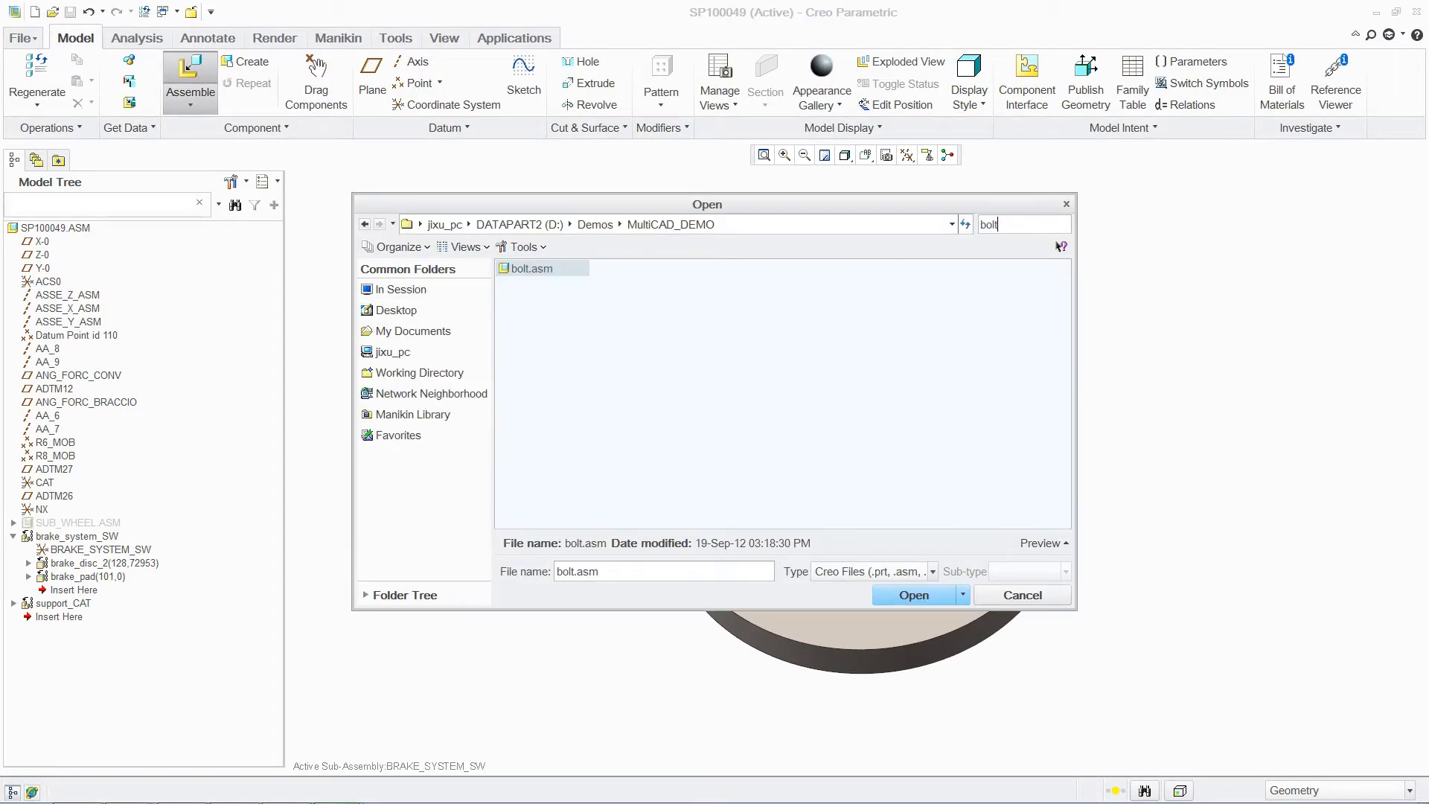
click(913, 594)
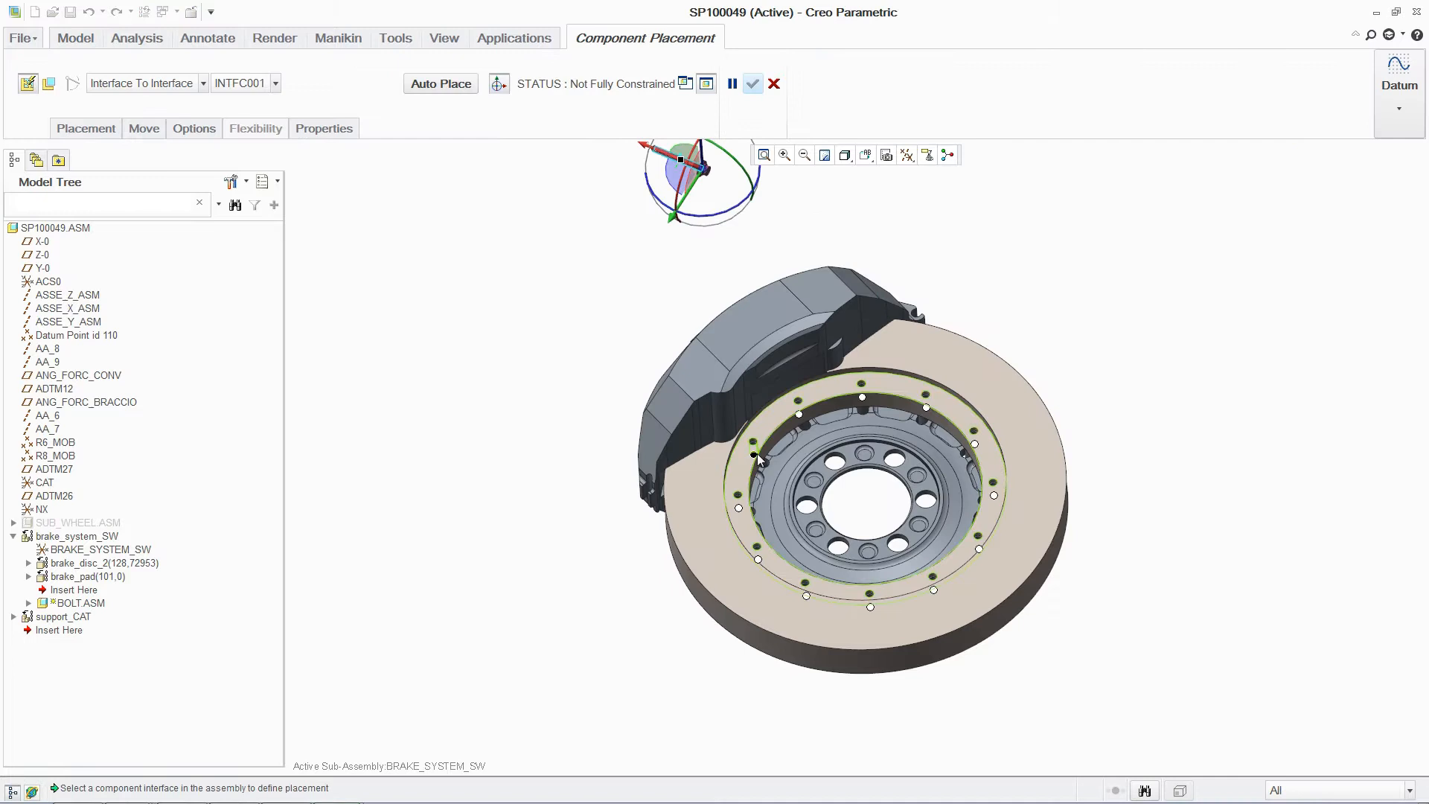
click(752, 83)
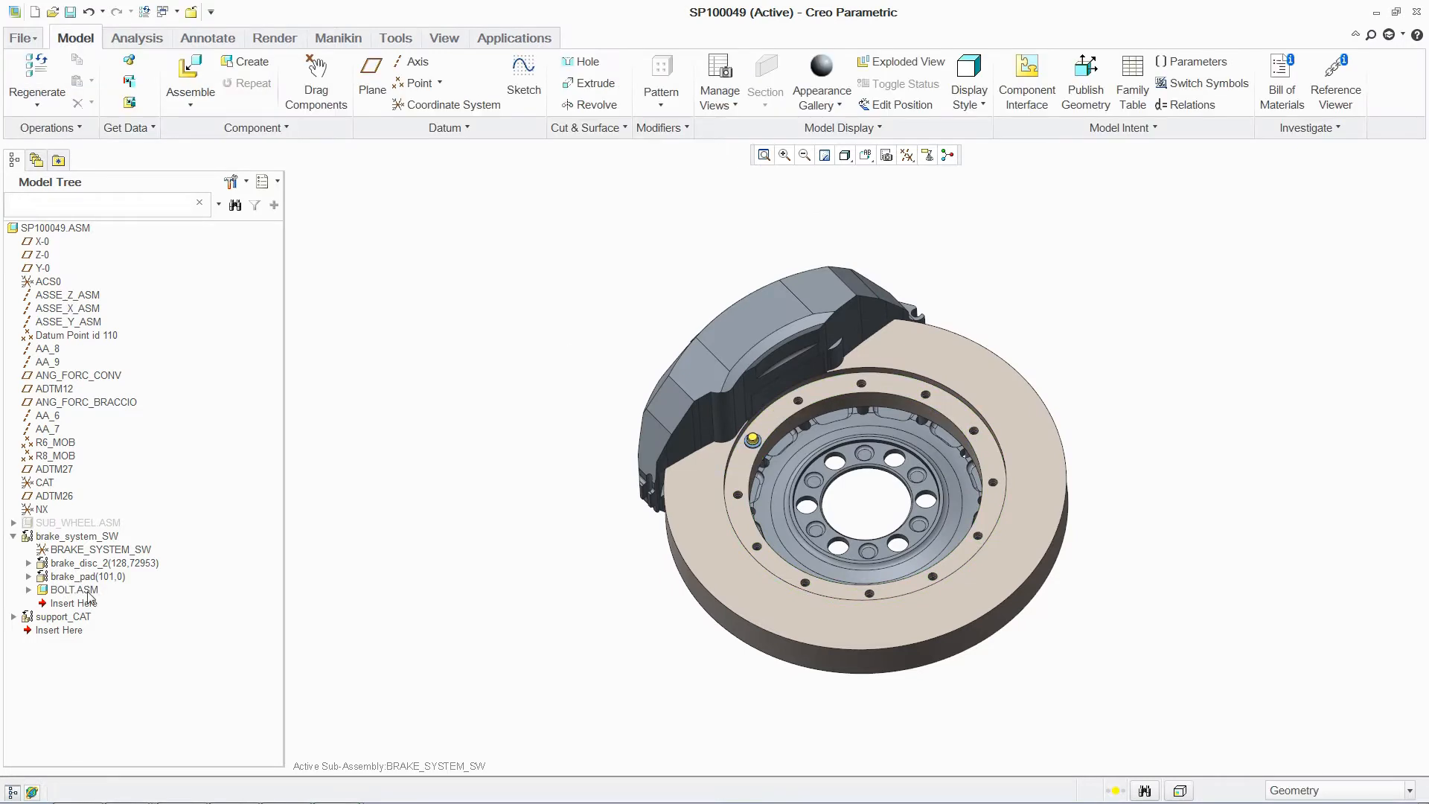
right_click(73, 589)
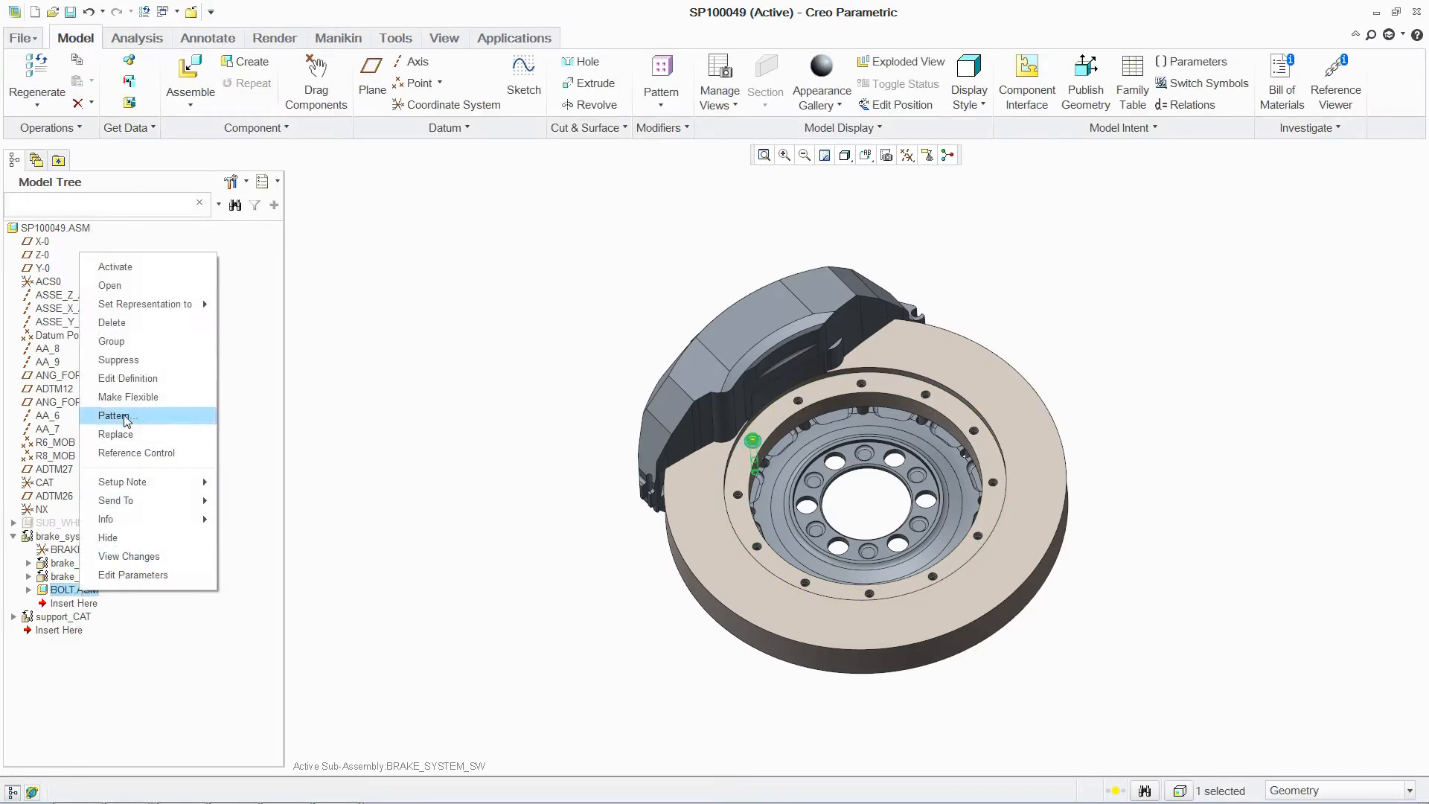
click(116, 415)
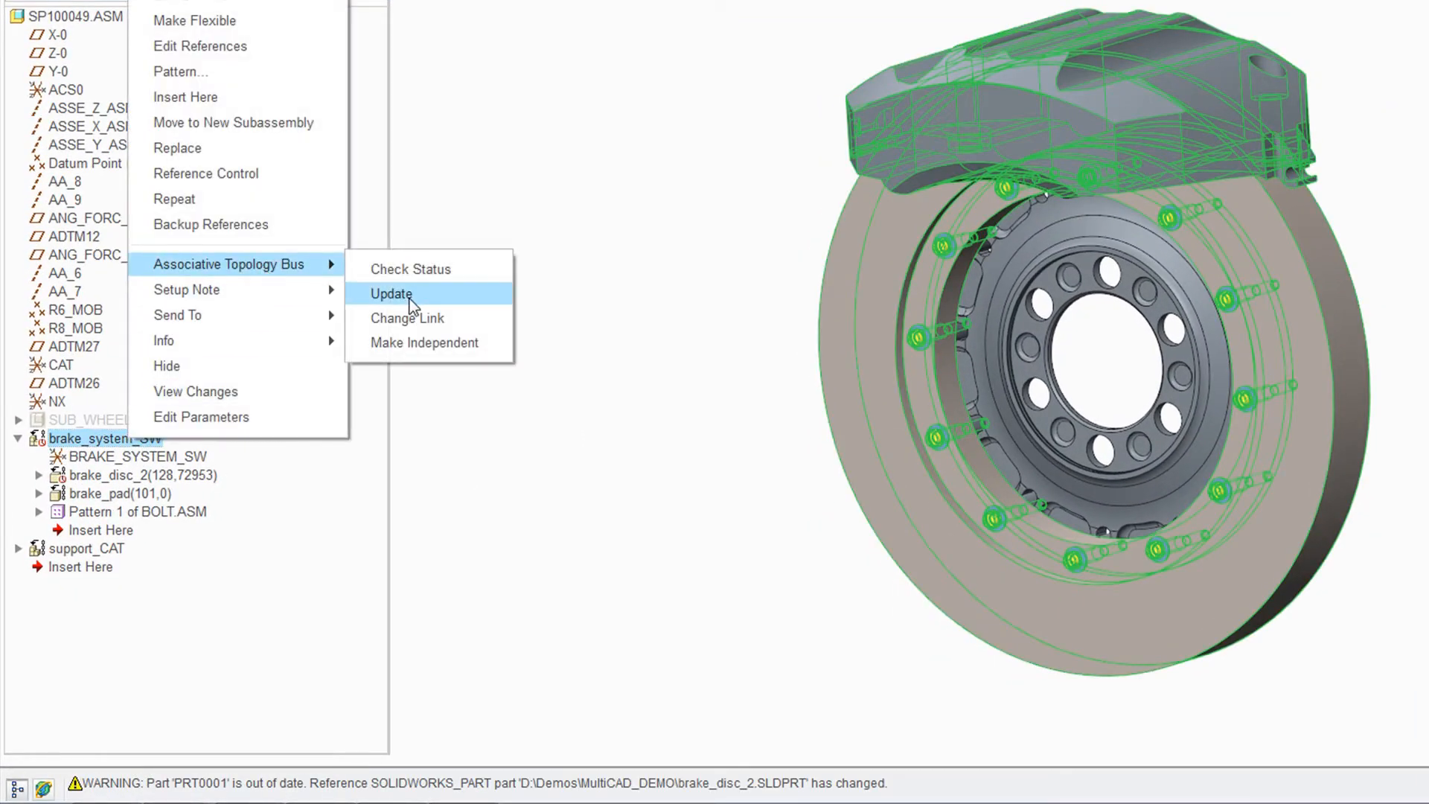
click(390, 293)
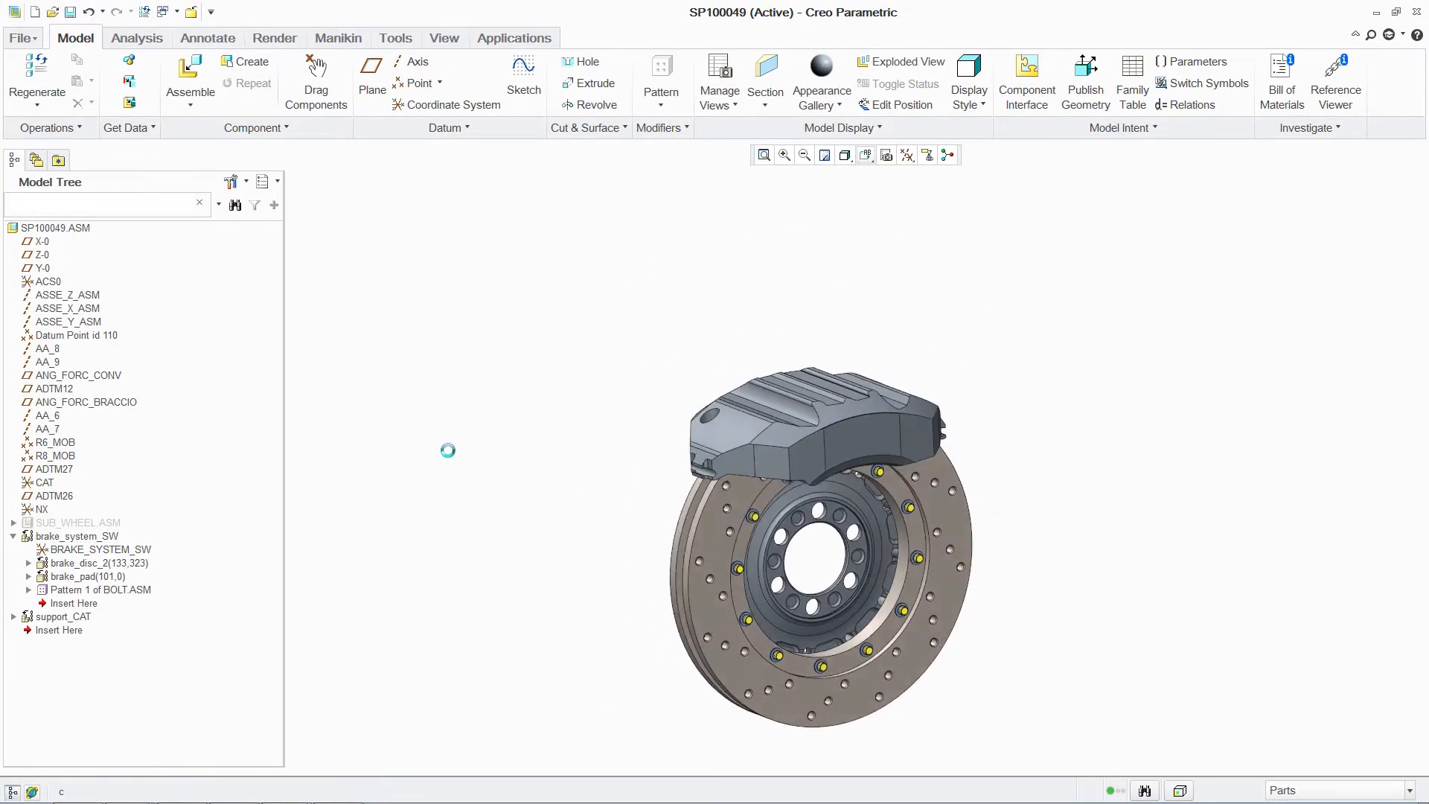
Assemble new_rim_NX and open the RIM_NX_NEW drawing.
click(1007, 499)
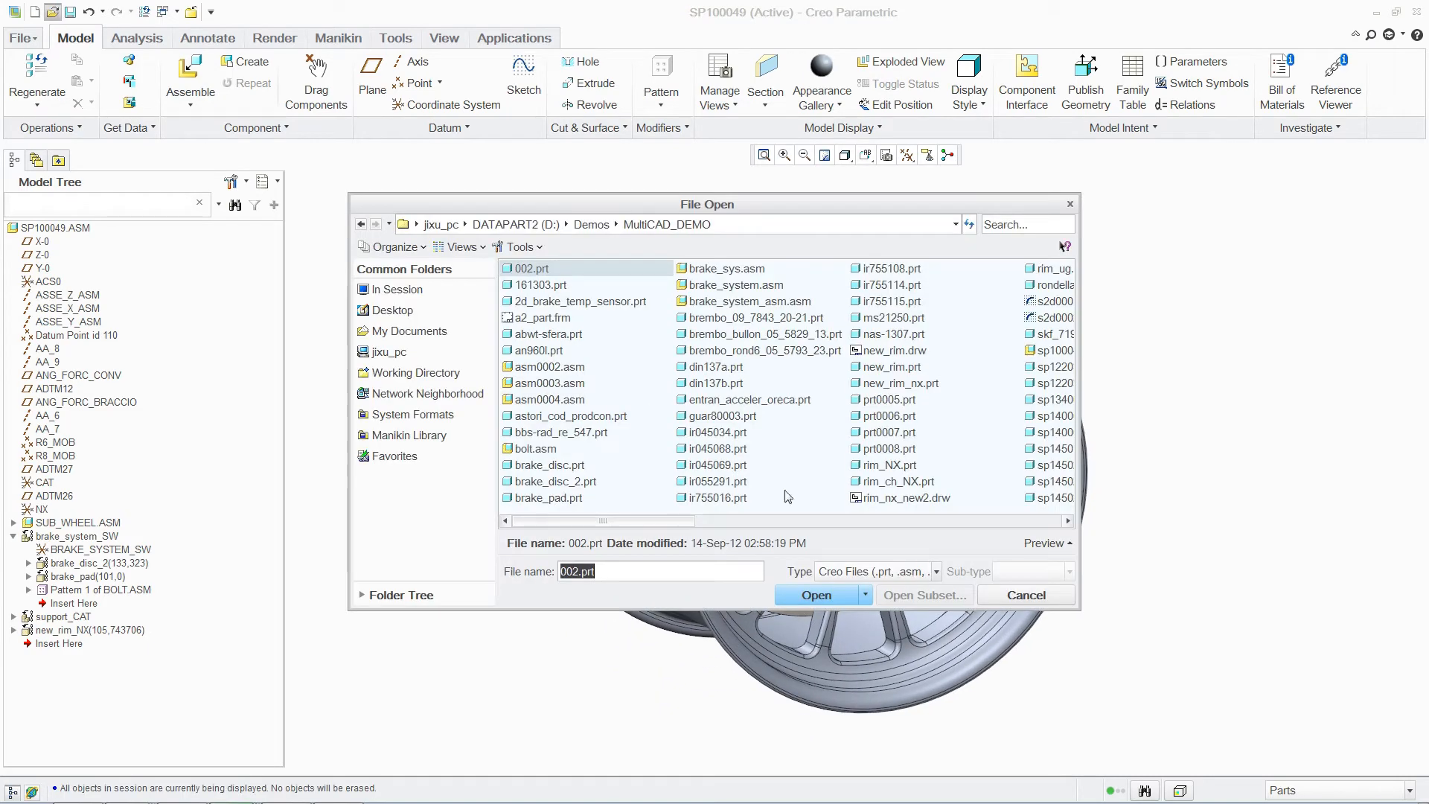
click(931, 572)
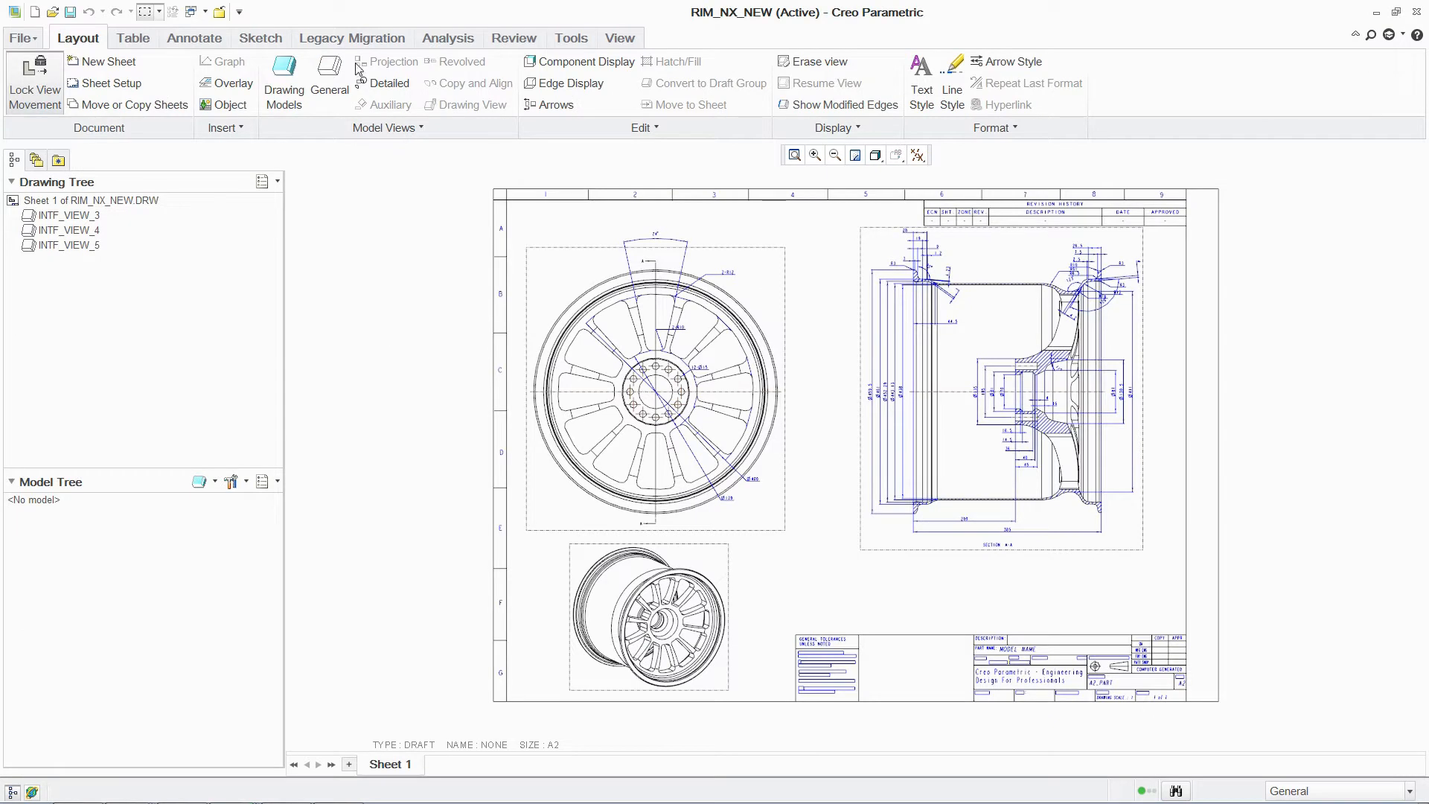
Map the legacy drawing to new_rim_nx.prt, set No Hidden display, and clean up leftovers.
click(352, 37)
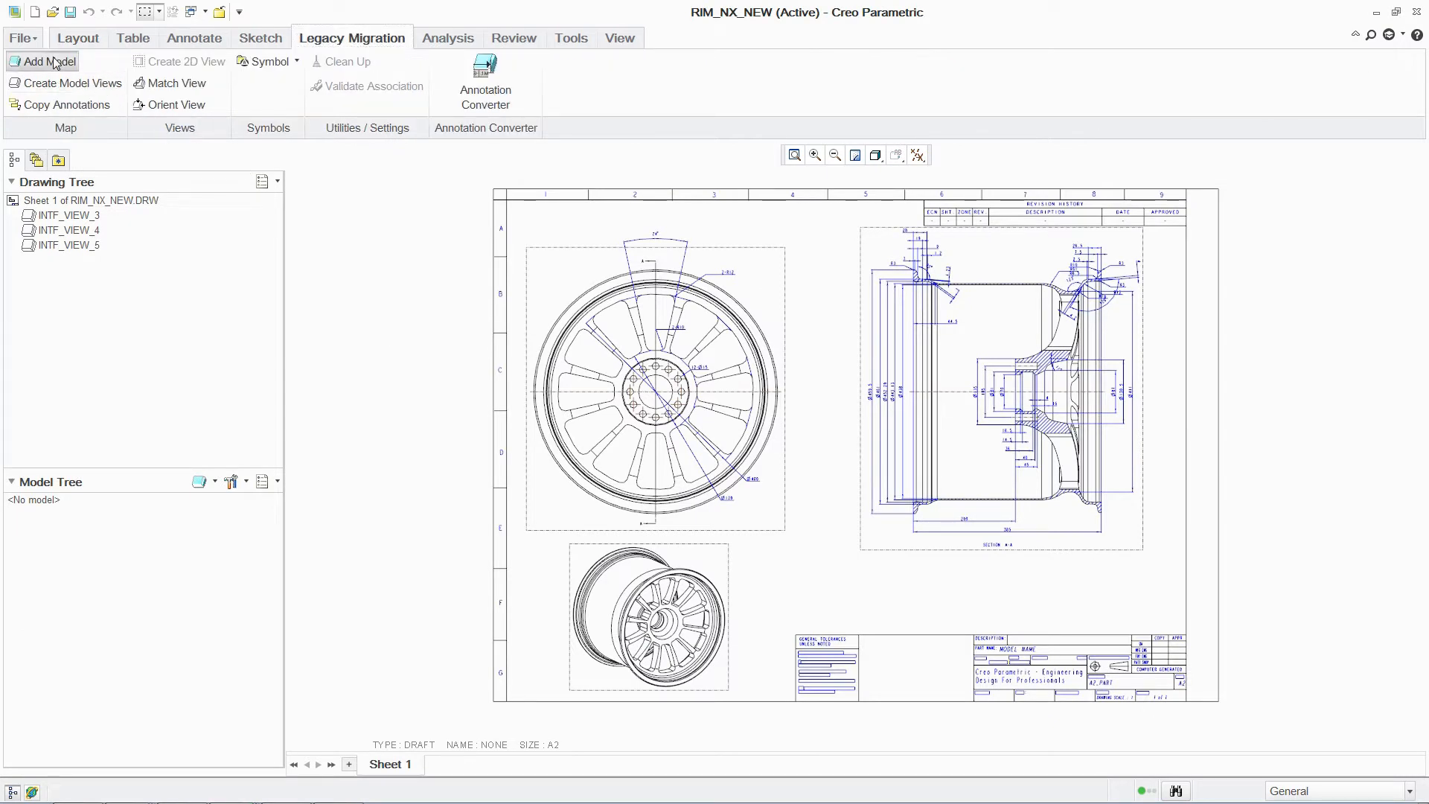
click(48, 61)
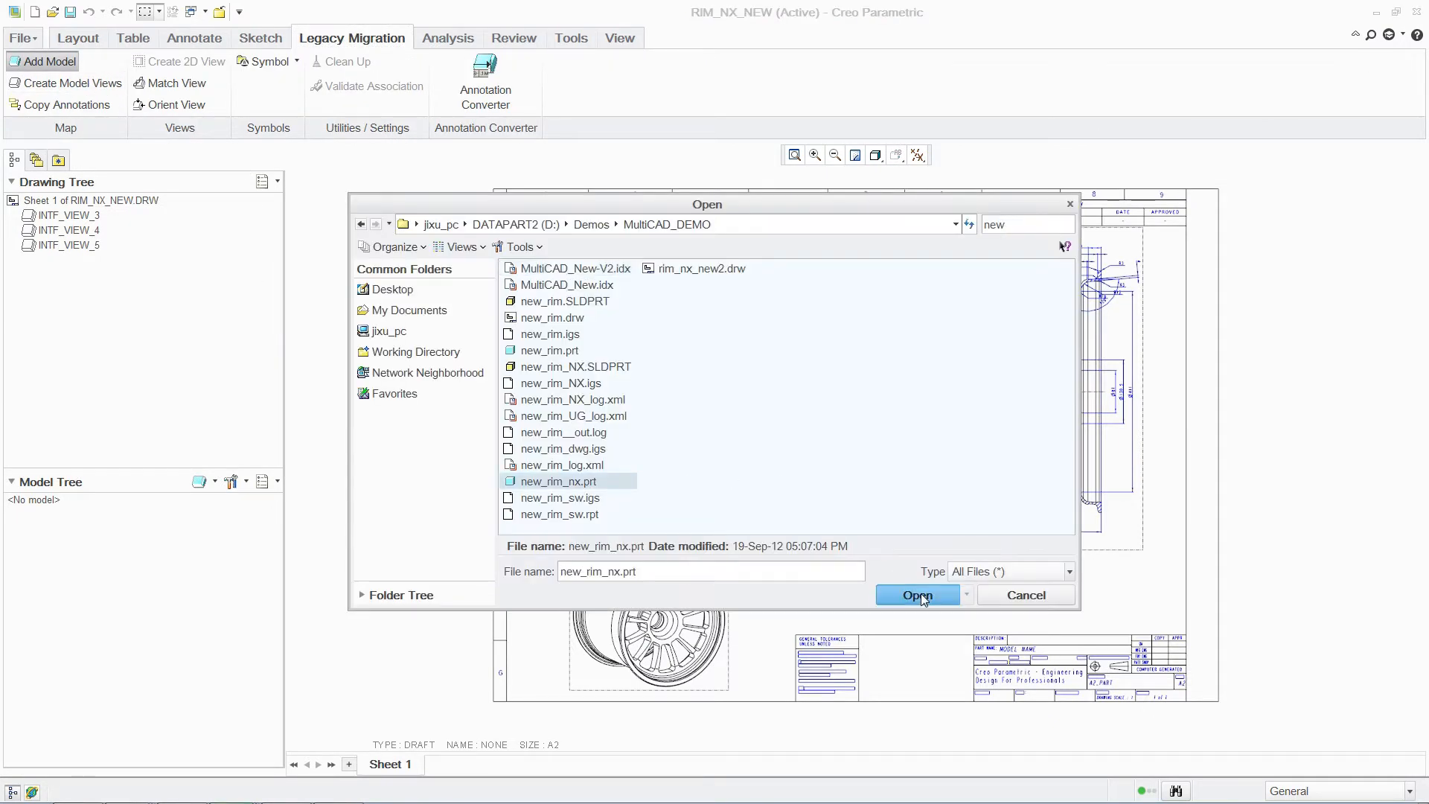
click(918, 594)
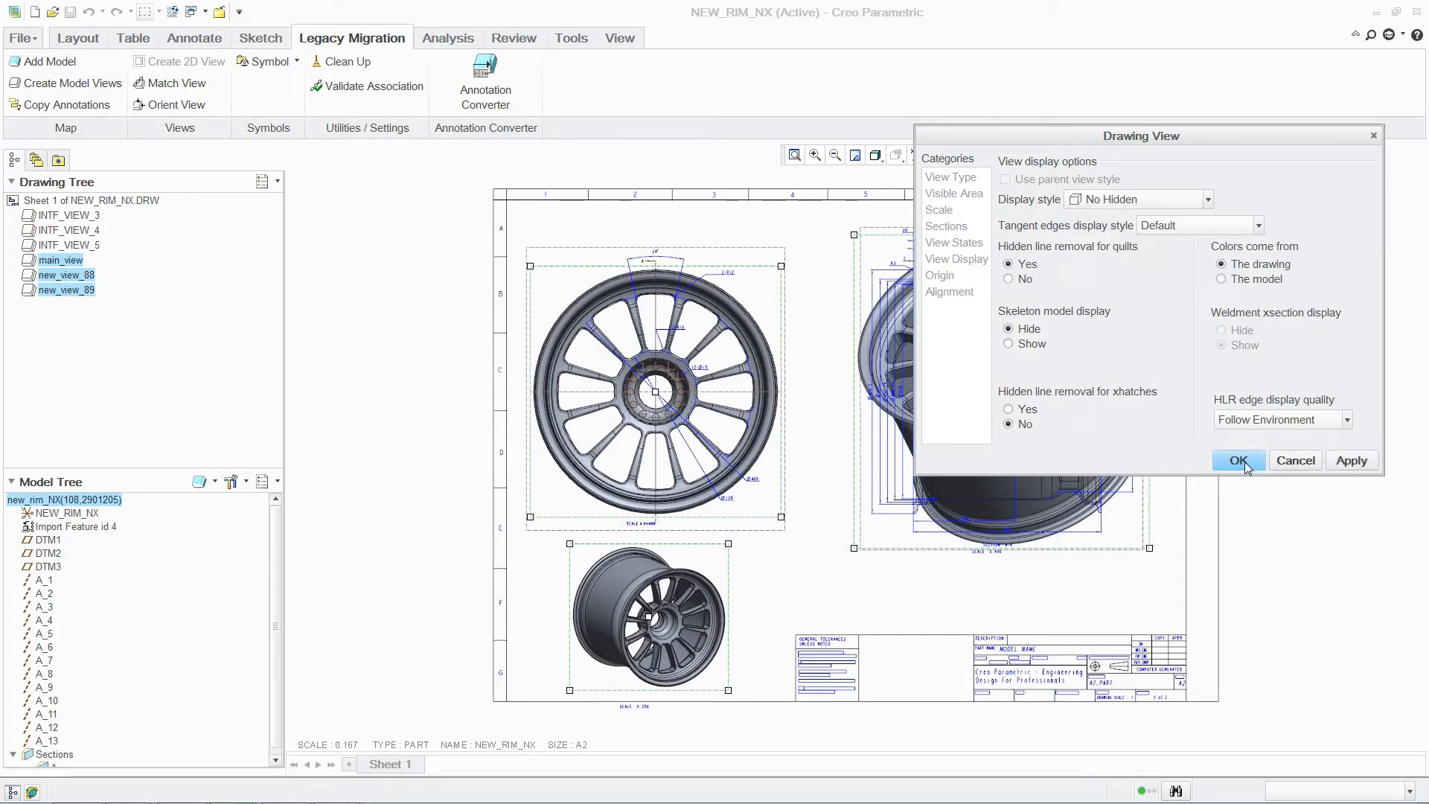
click(949, 177)
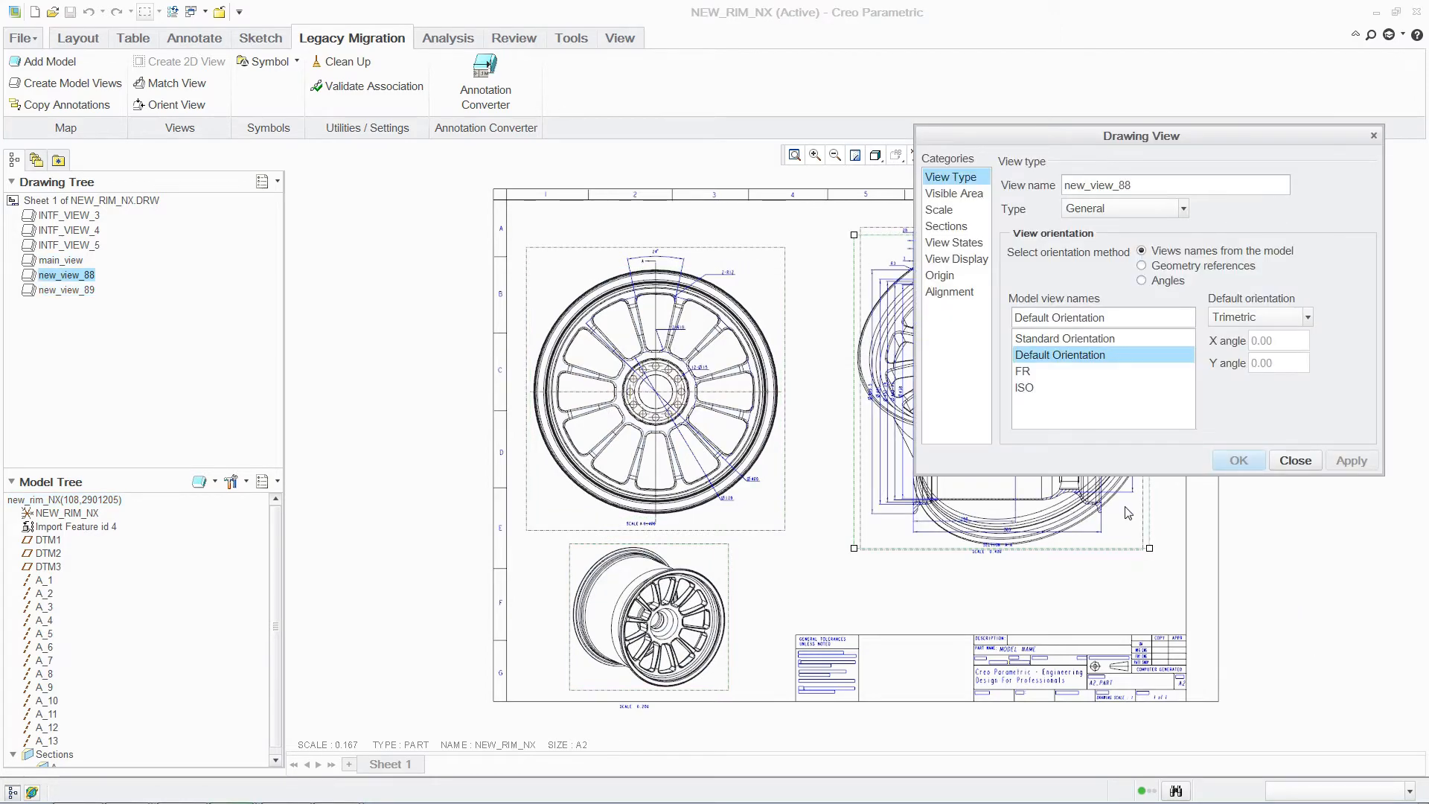
click(1237, 460)
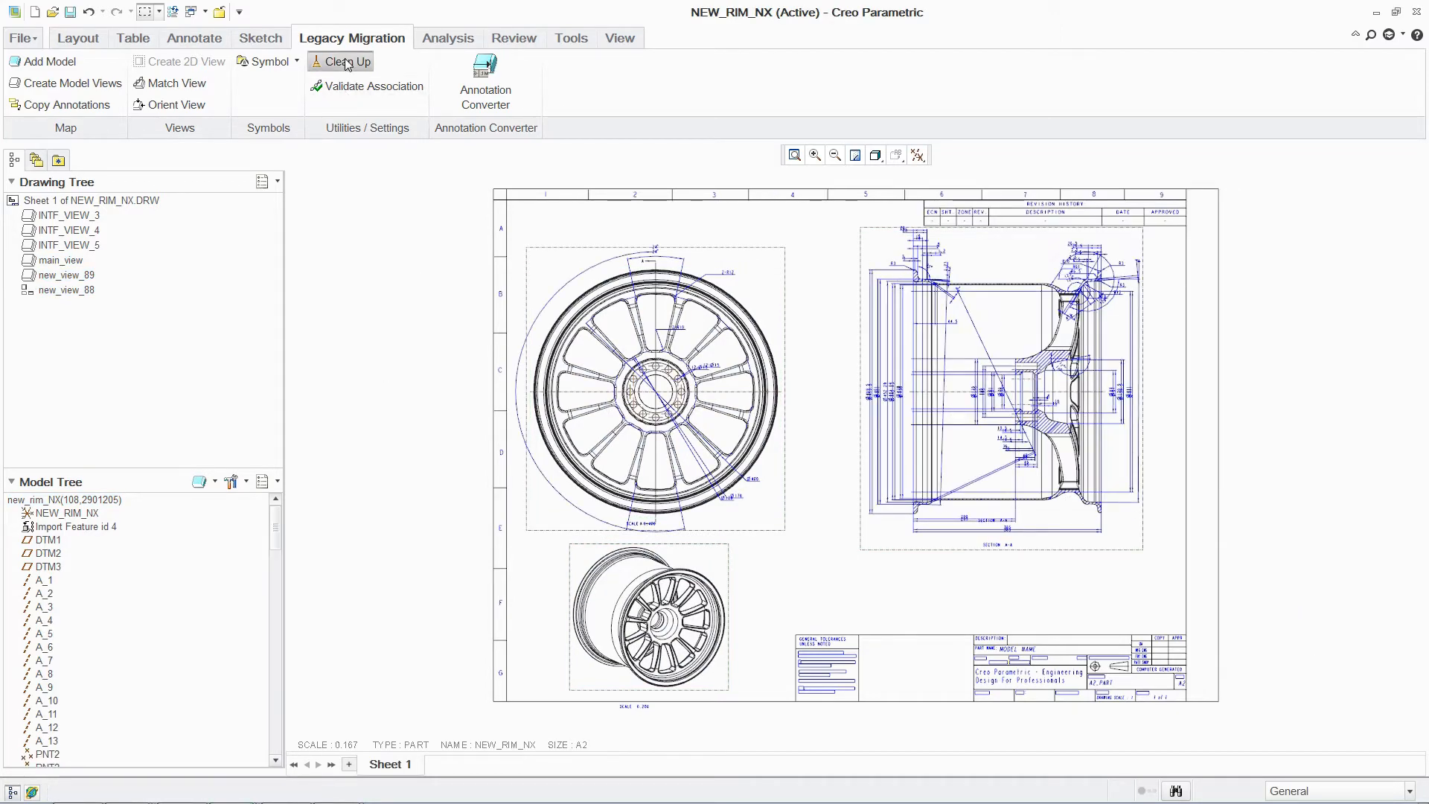
click(345, 61)
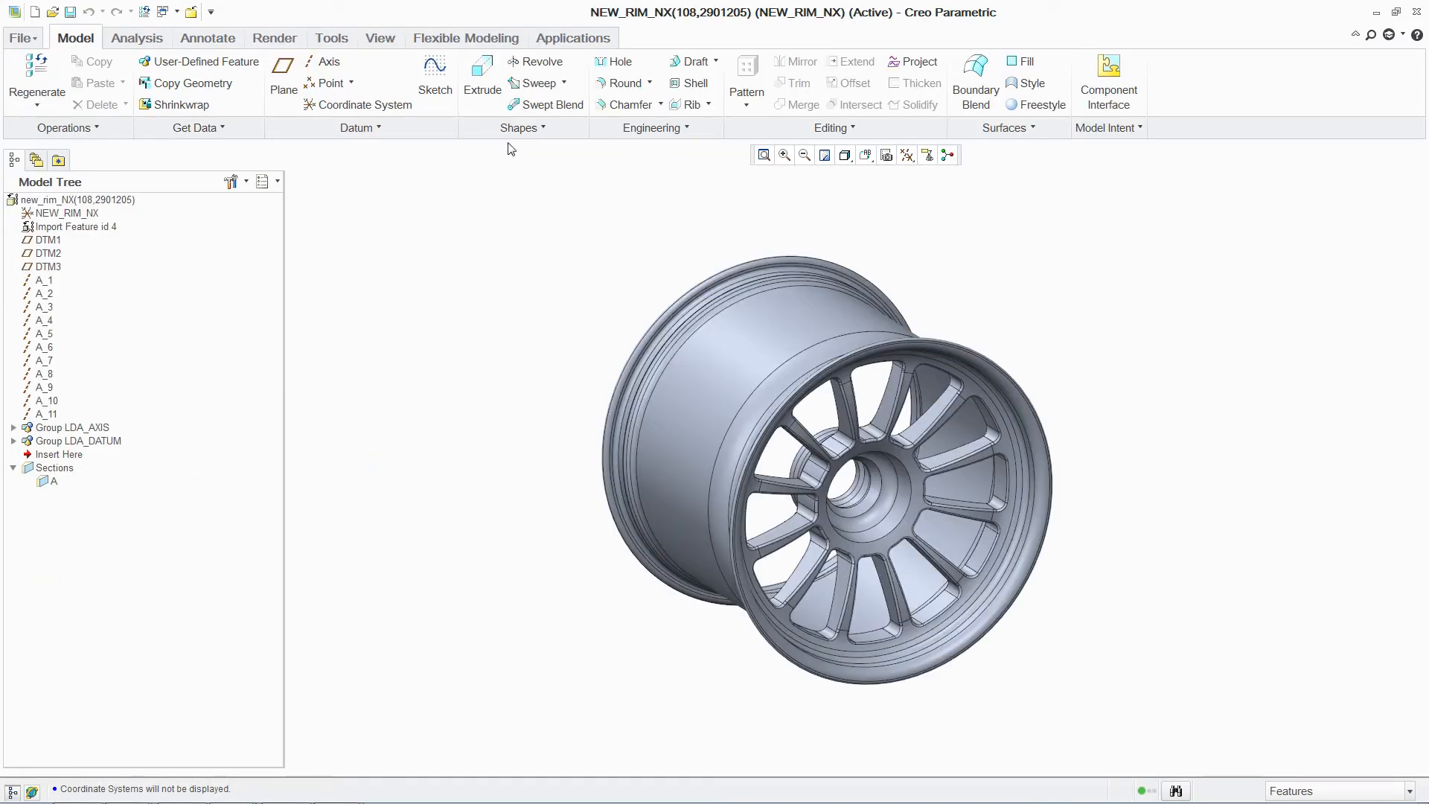
Recognize the rim's spoke pattern and change its instances from 12 to 6.
click(464, 38)
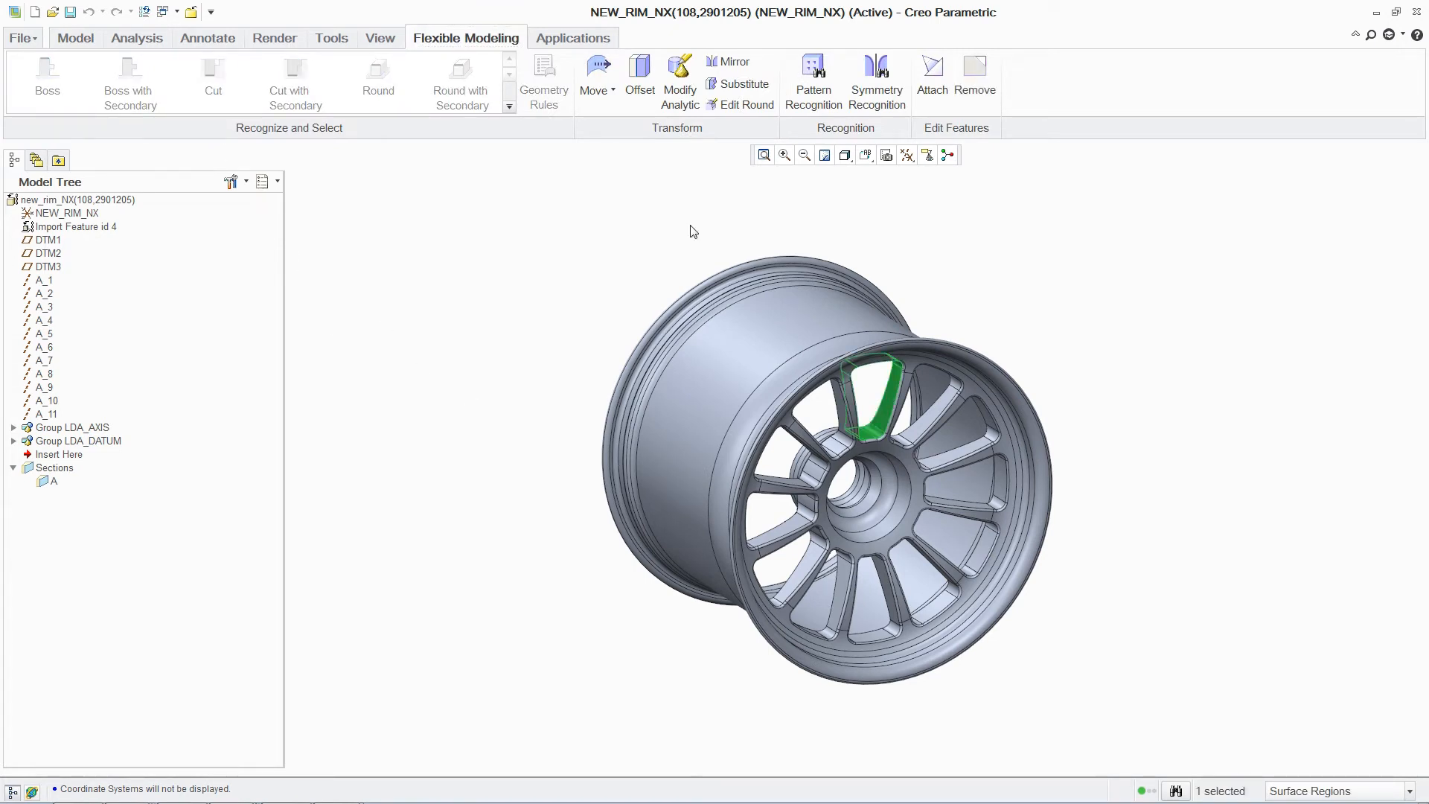
click(812, 80)
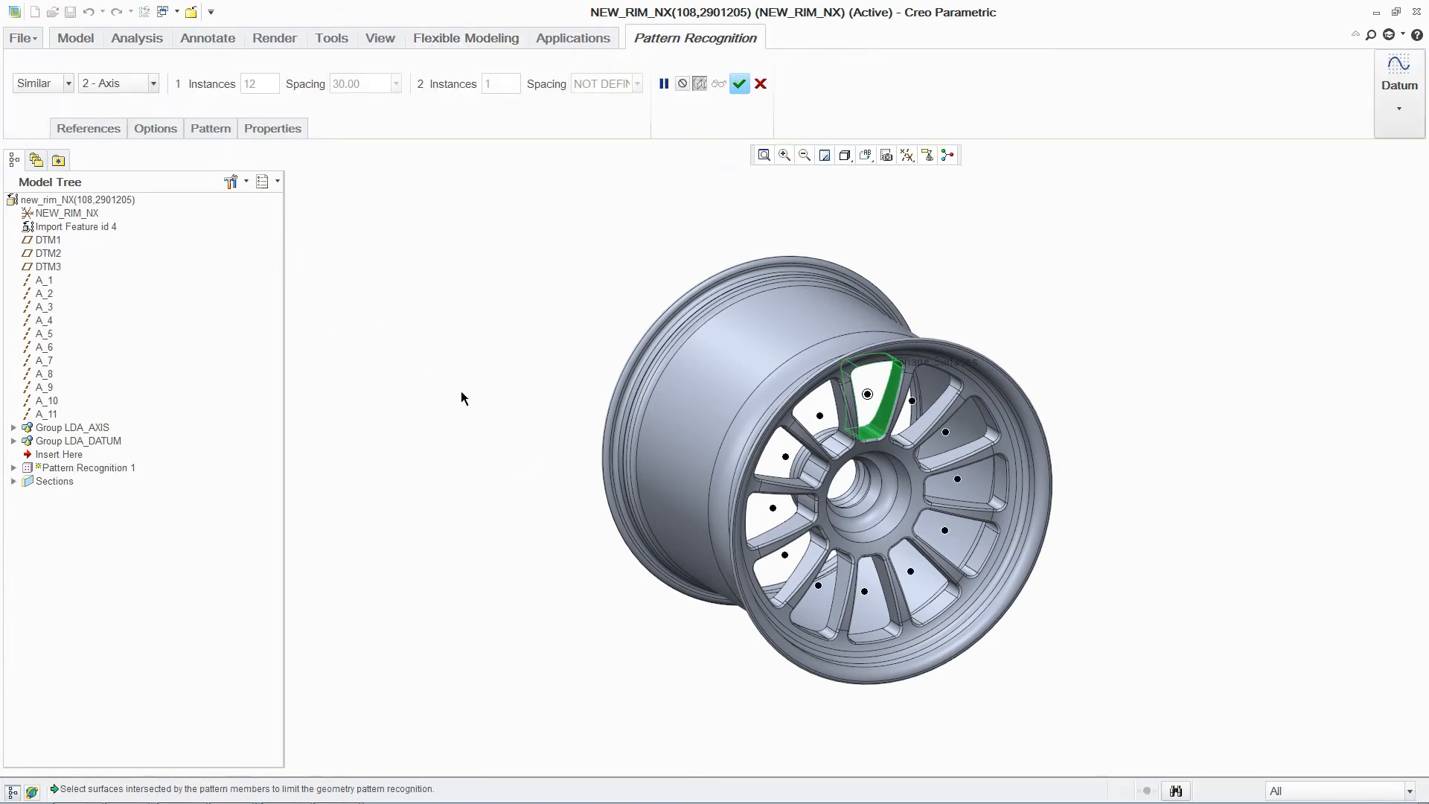
click(155, 129)
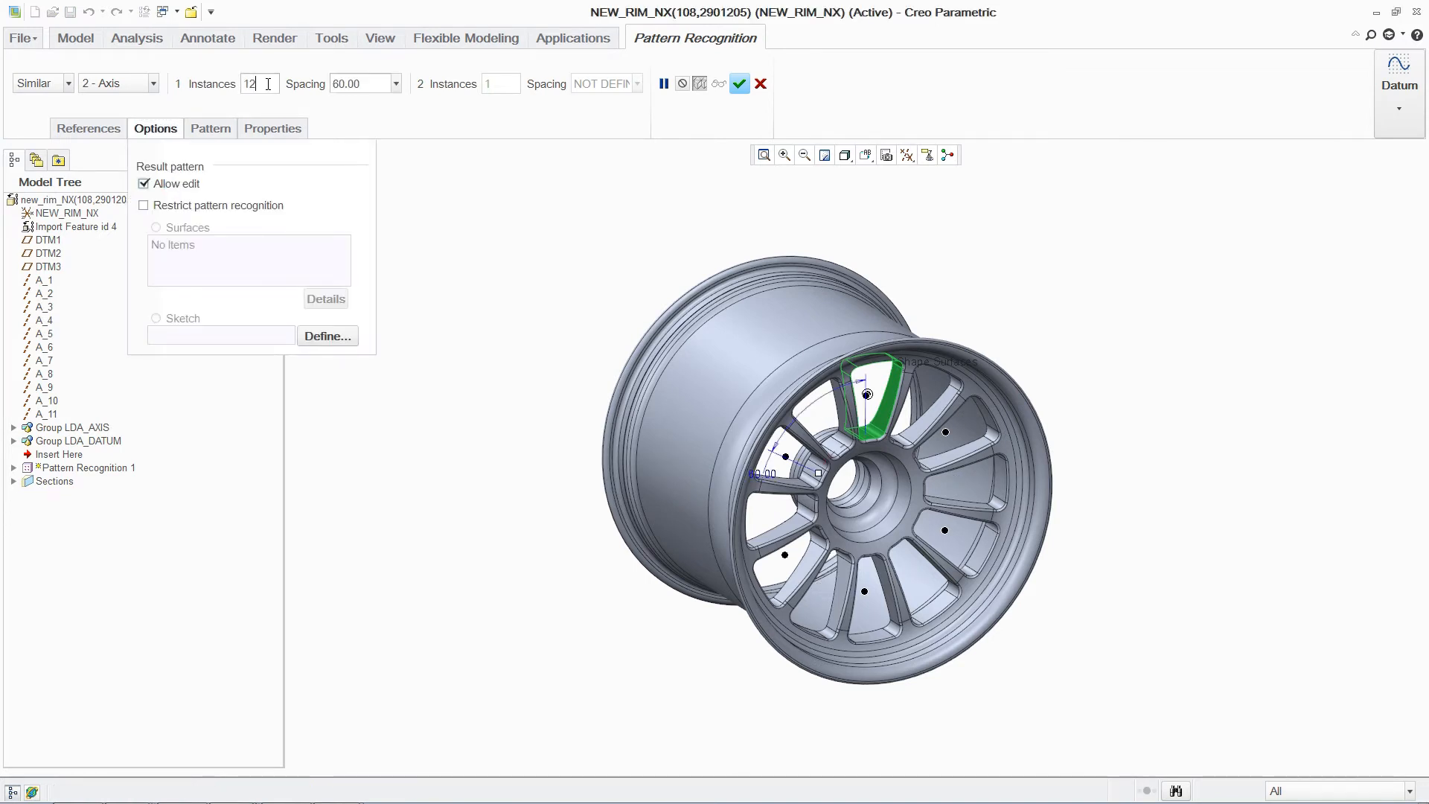
text(6)
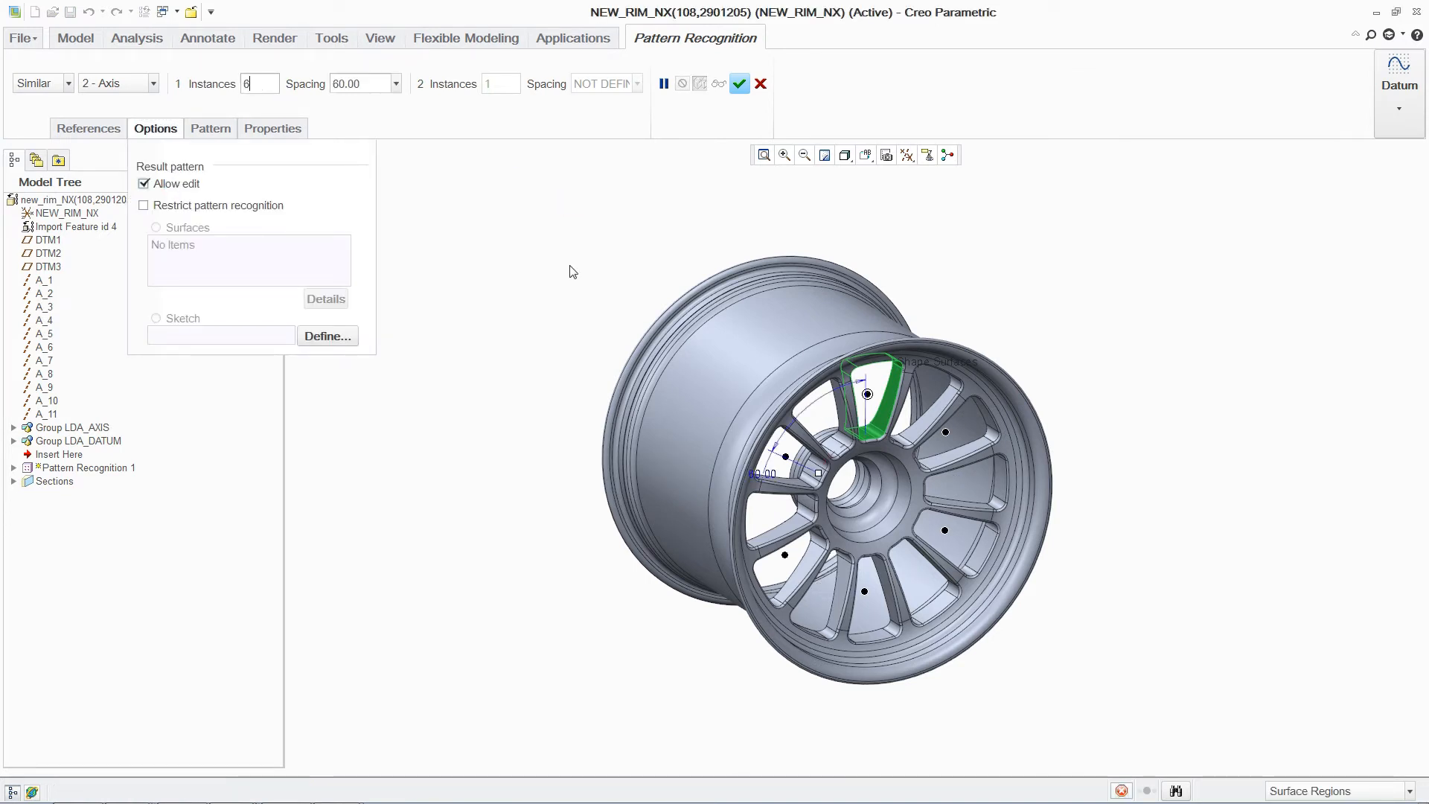
click(739, 83)
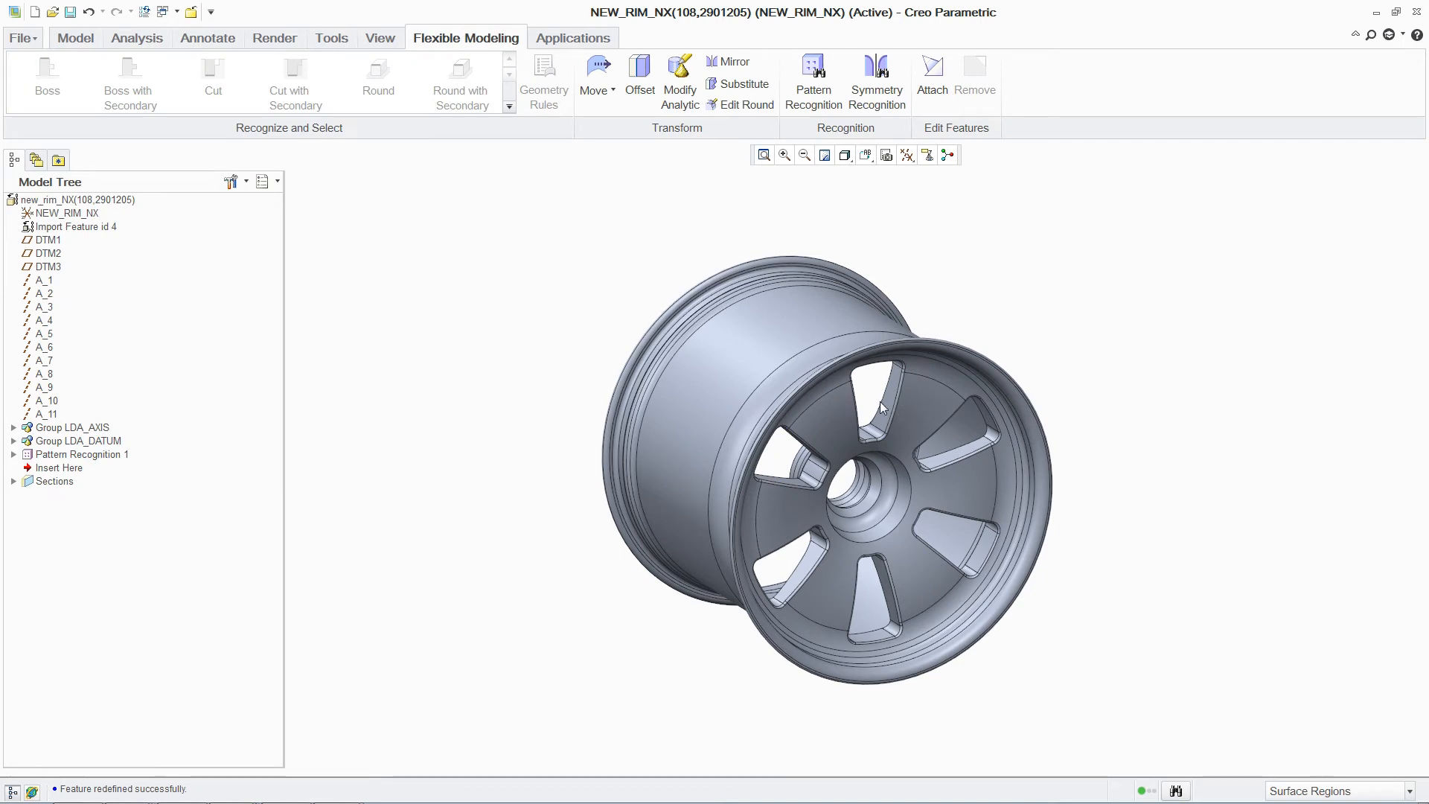
Rotate a spoke 26° propagated to Pattern Recognition 1, then refit the rim drawing.
click(593, 77)
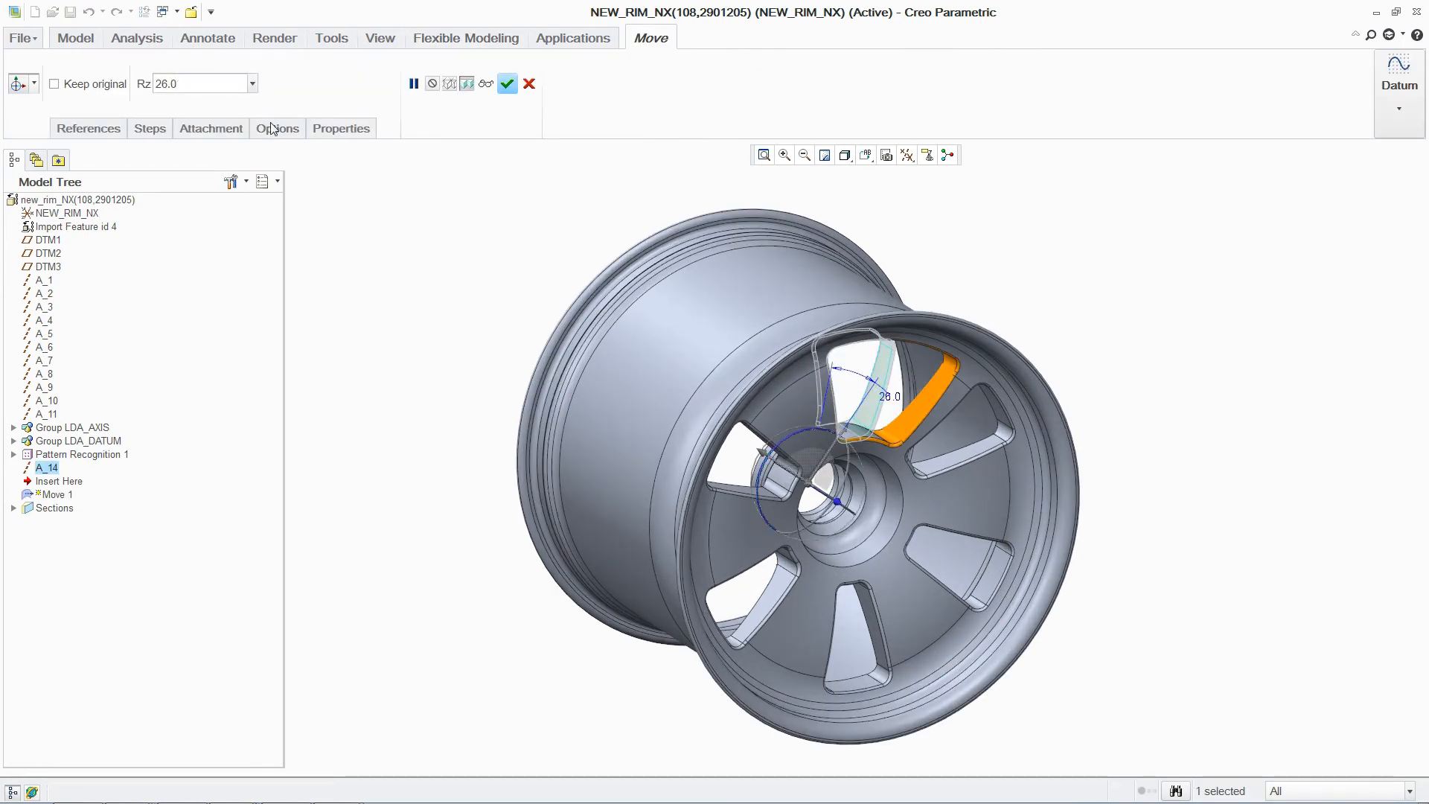
click(277, 127)
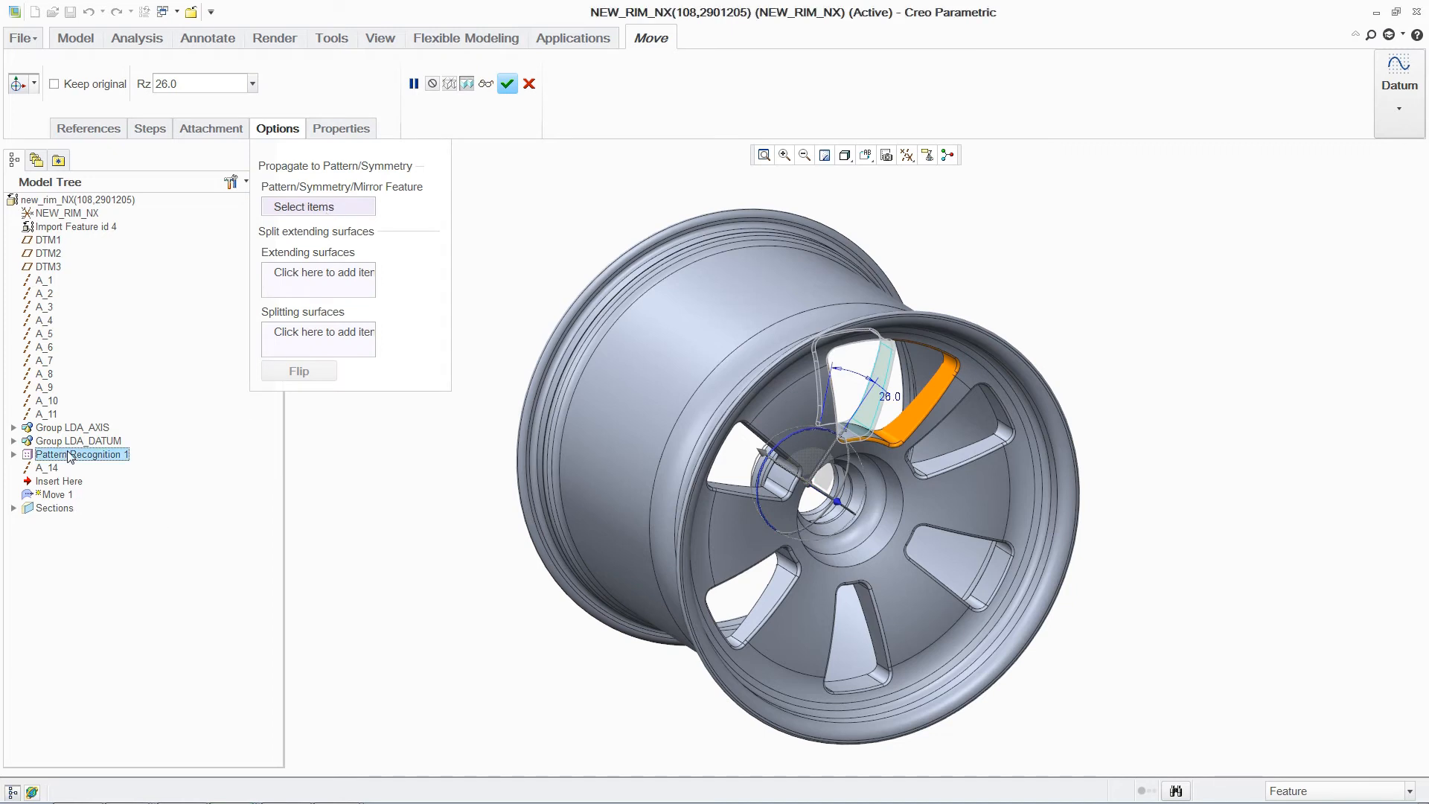
click(506, 82)
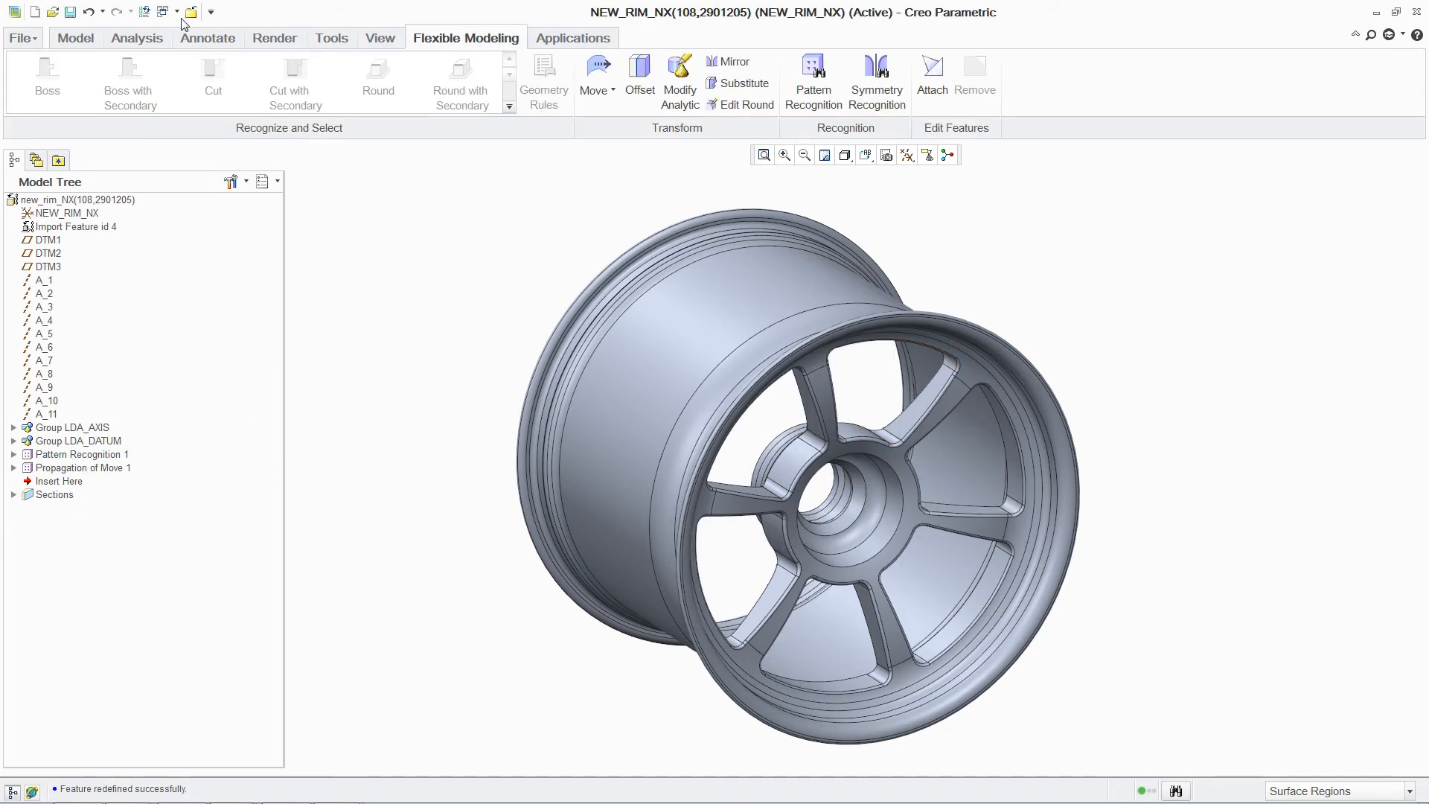
click(162, 11)
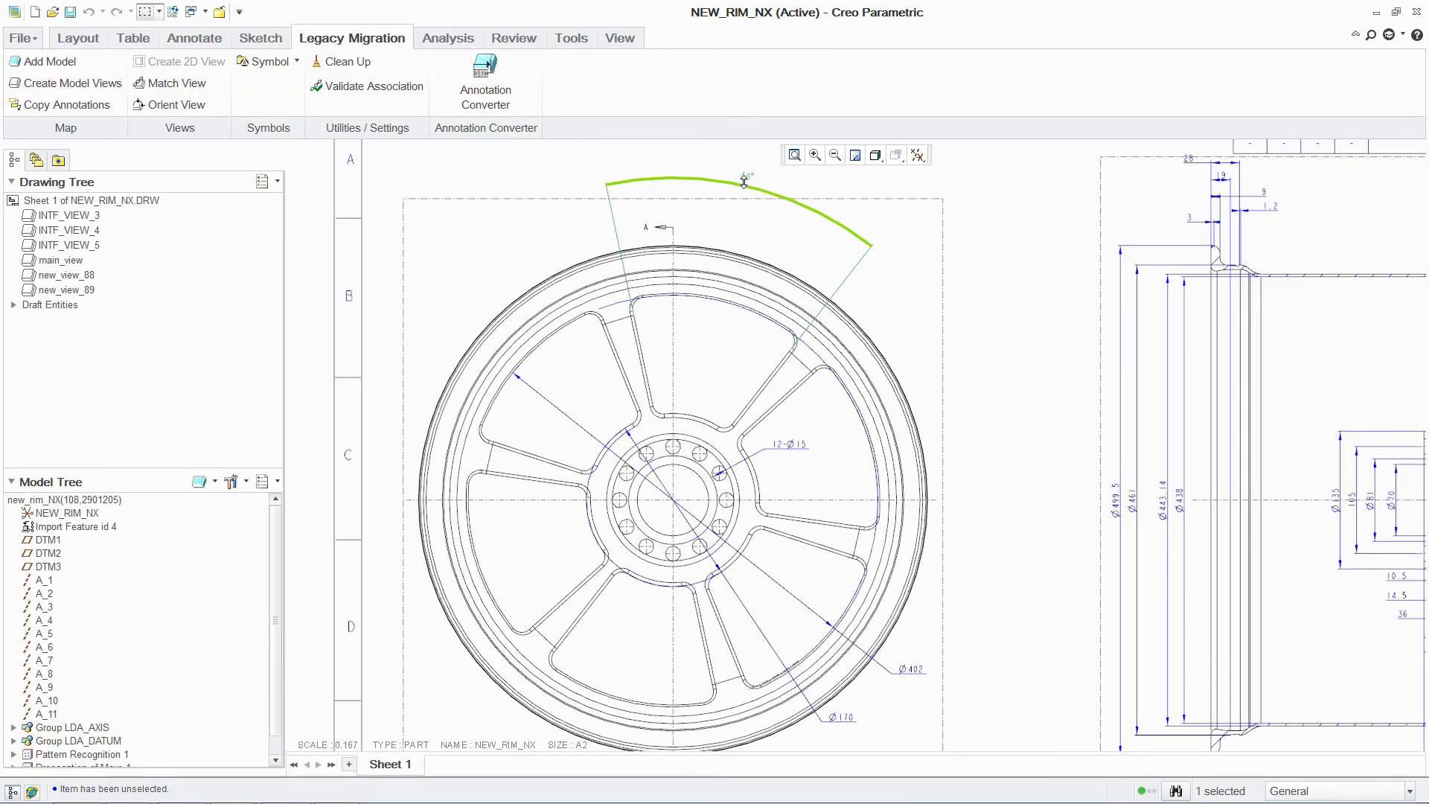
click(793, 154)
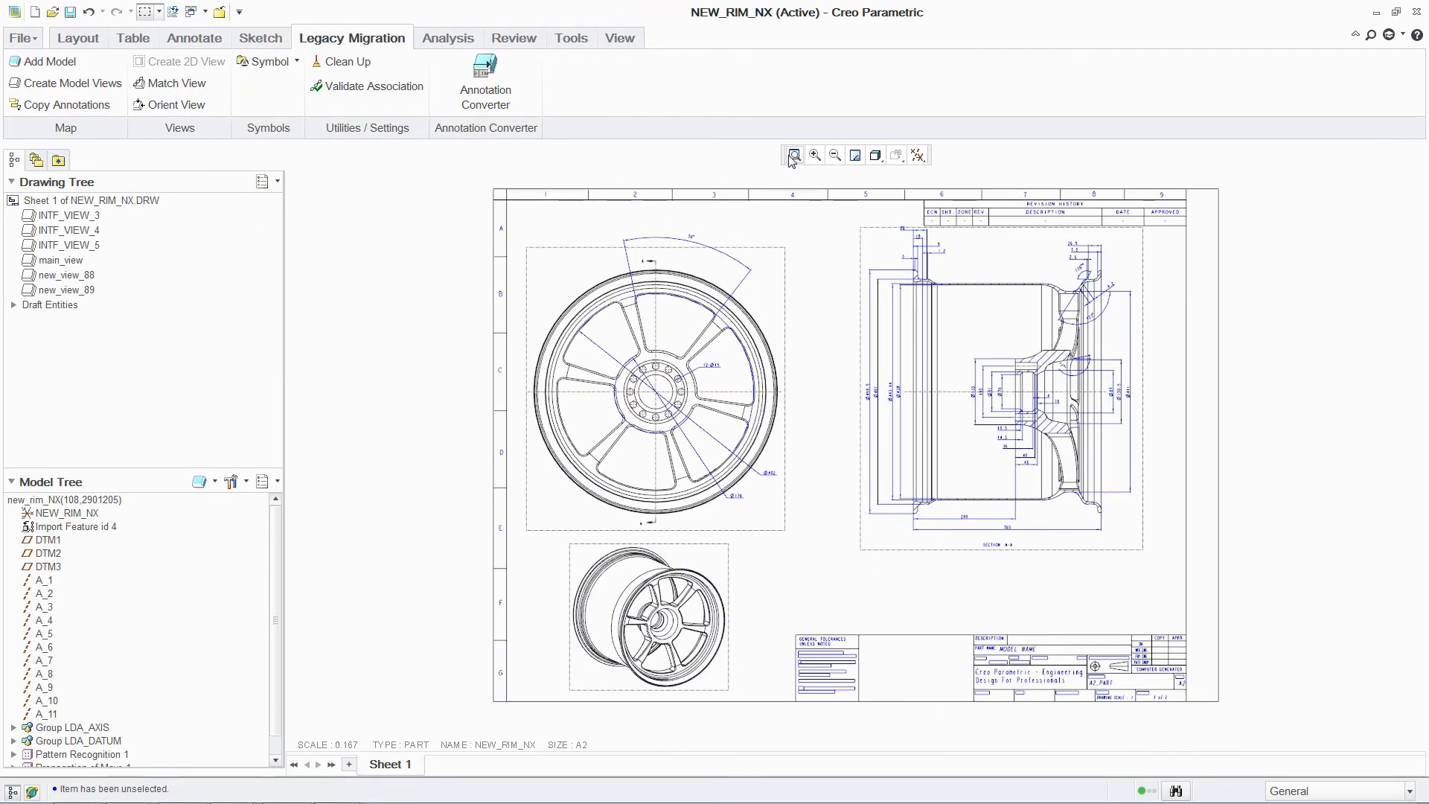